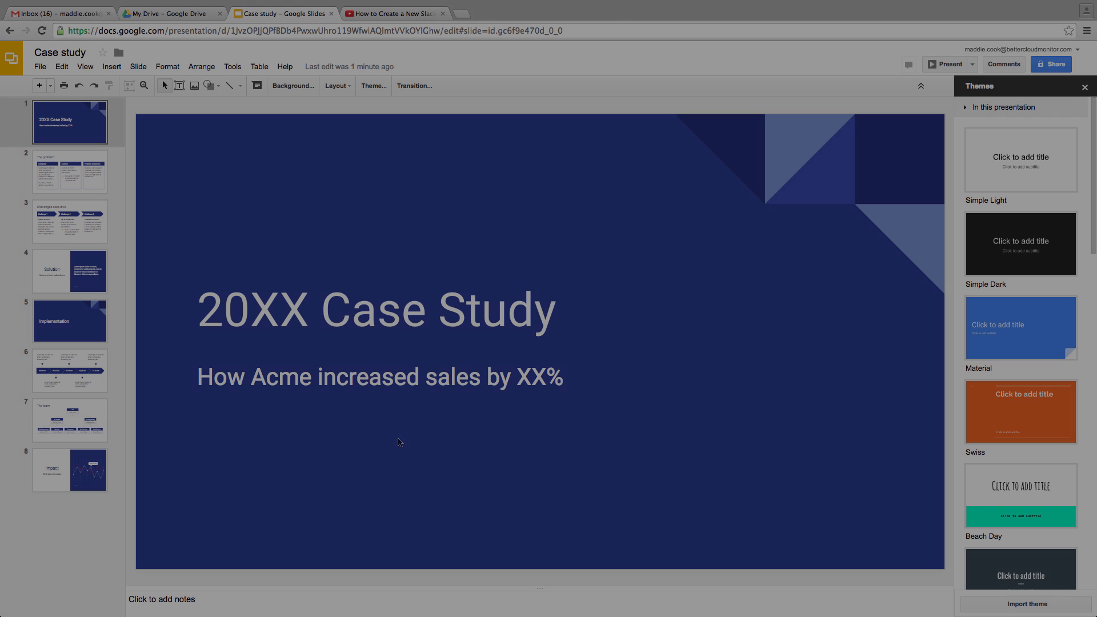
- Replace the Solution slide's lorem ipsum body paragraph with the word Video?
click(70, 270)
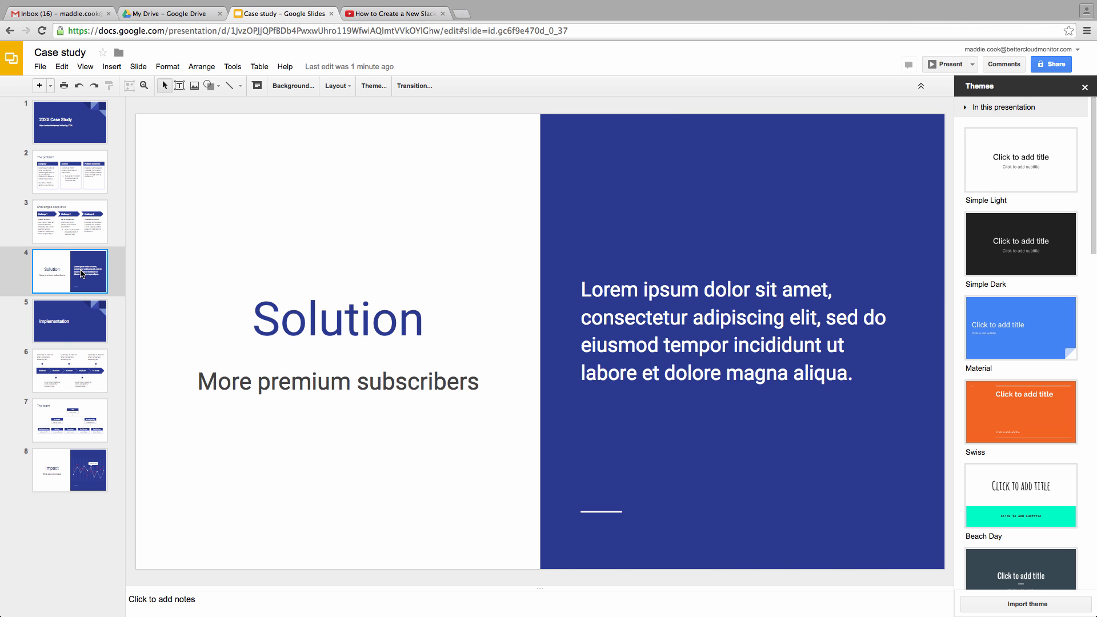
click(69, 221)
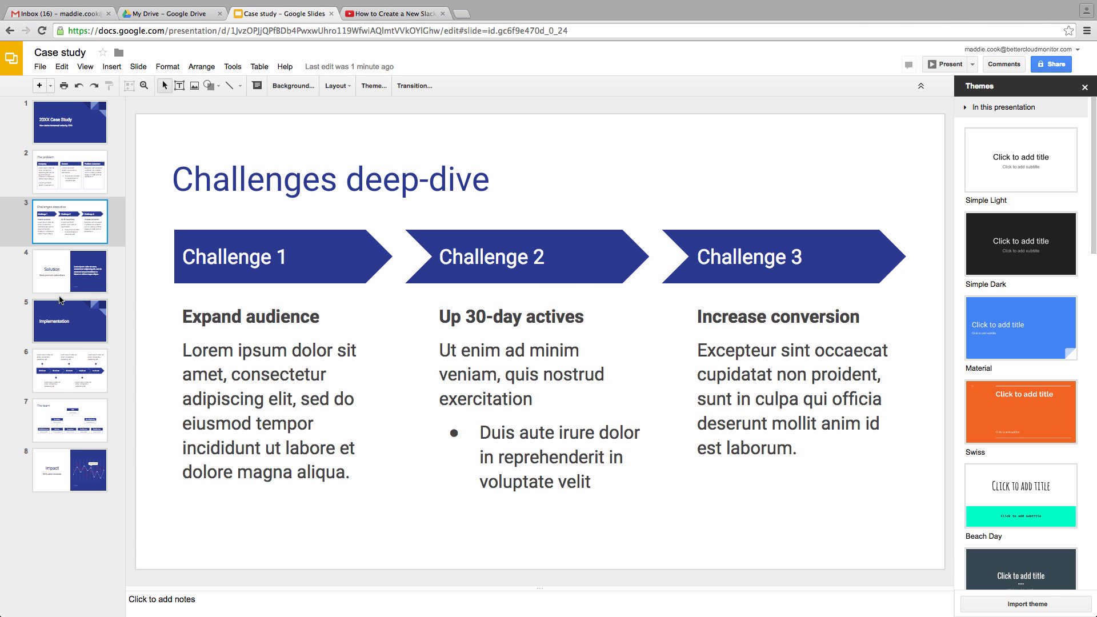
click(70, 271)
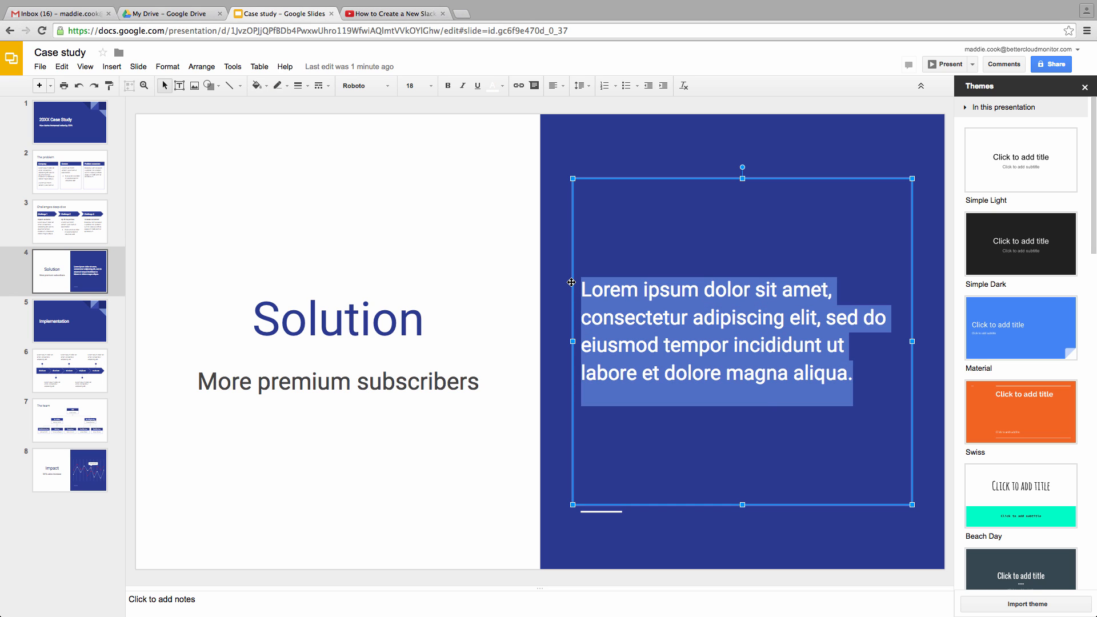
text(Video?)
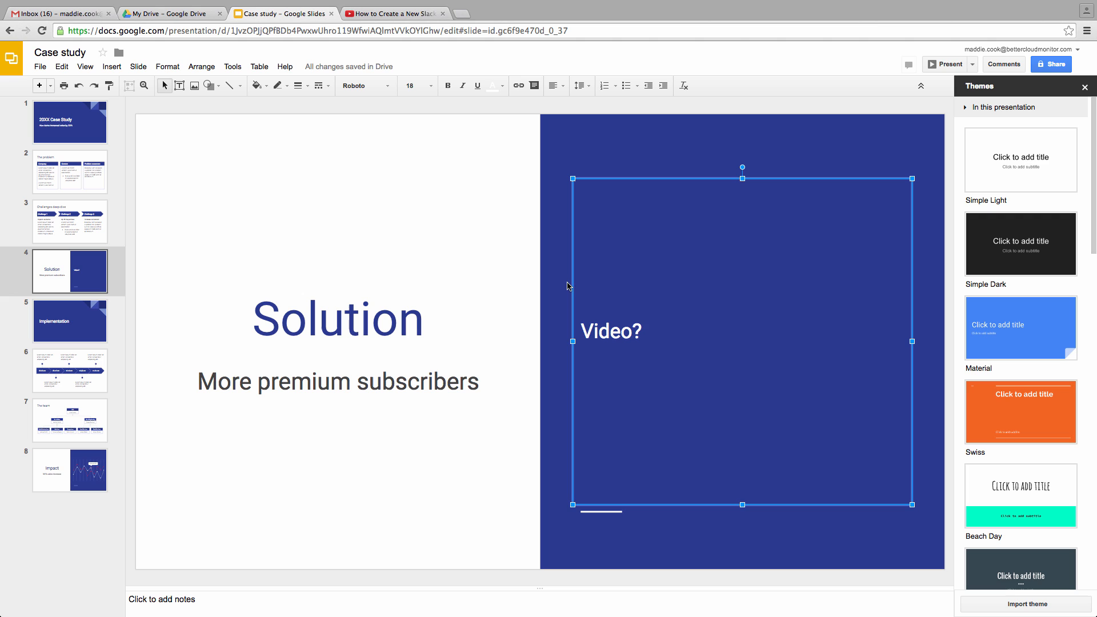
click(564, 338)
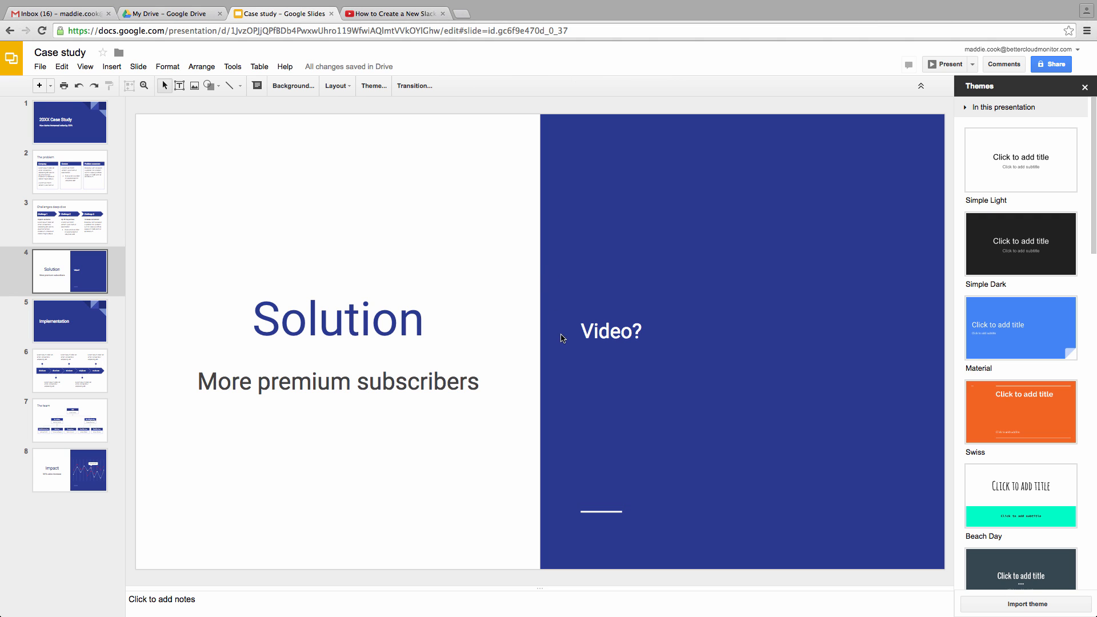
mouse_move(602, 340)
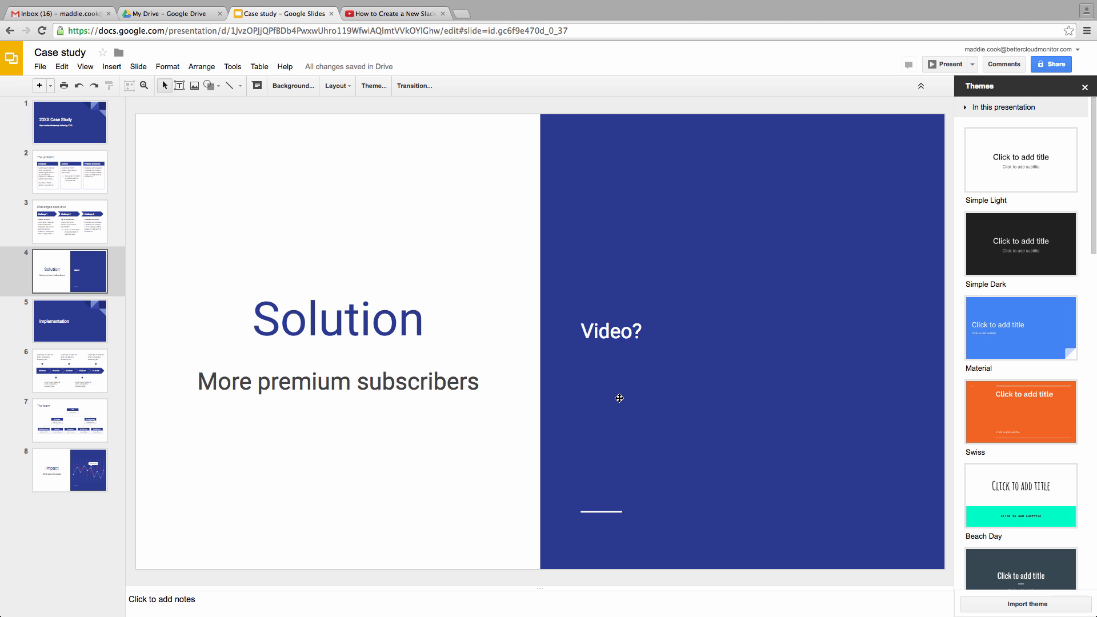
- Review the Implementation and title slides, then switch to the YouTube Slack tutorial
click(69, 321)
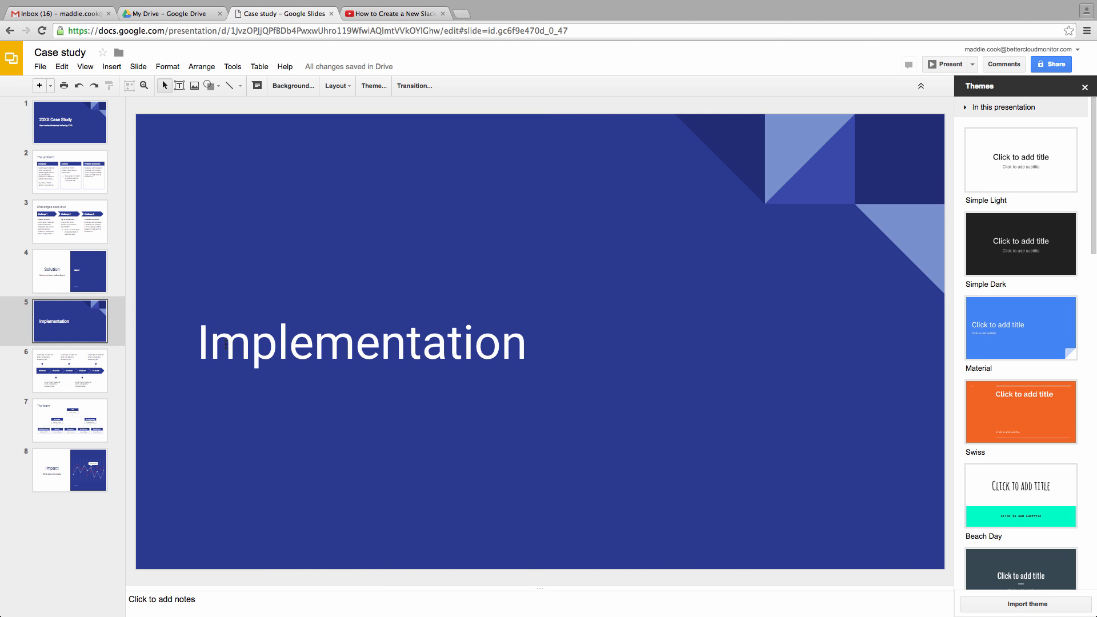
click(69, 121)
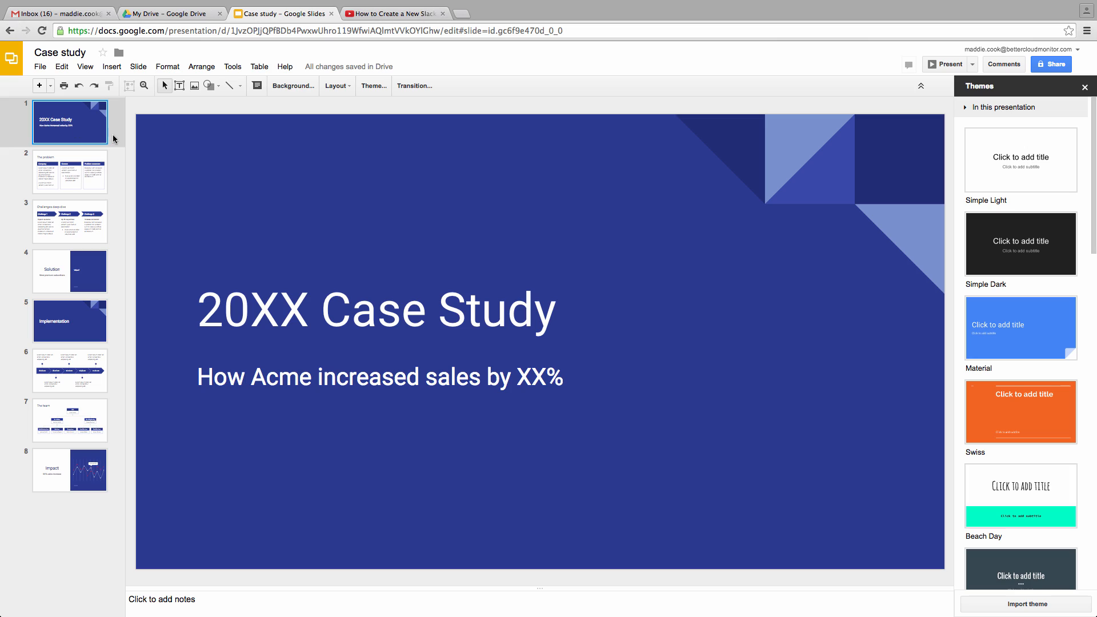
click(394, 13)
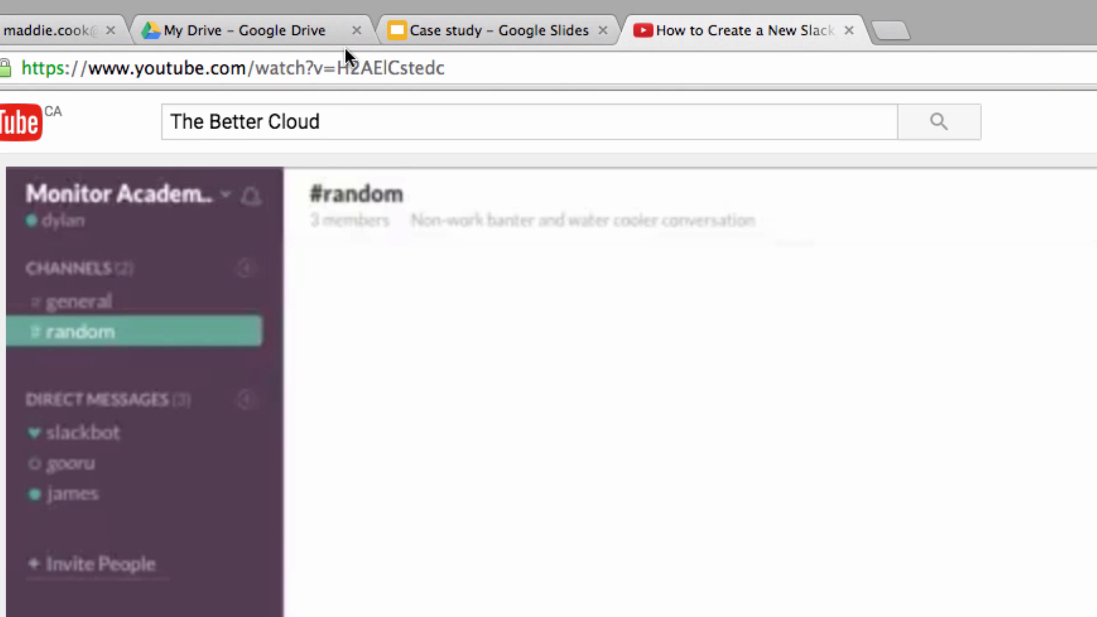
- Copy the YouTube address of the How to Create a New Slack Channel video
click(231, 67)
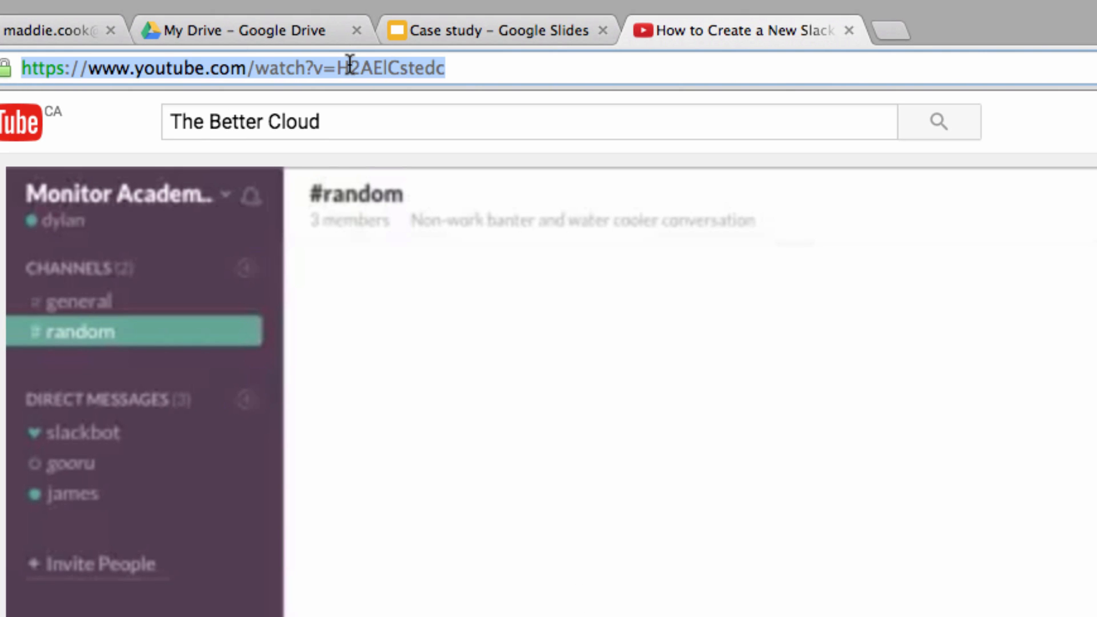
right_click(353, 67)
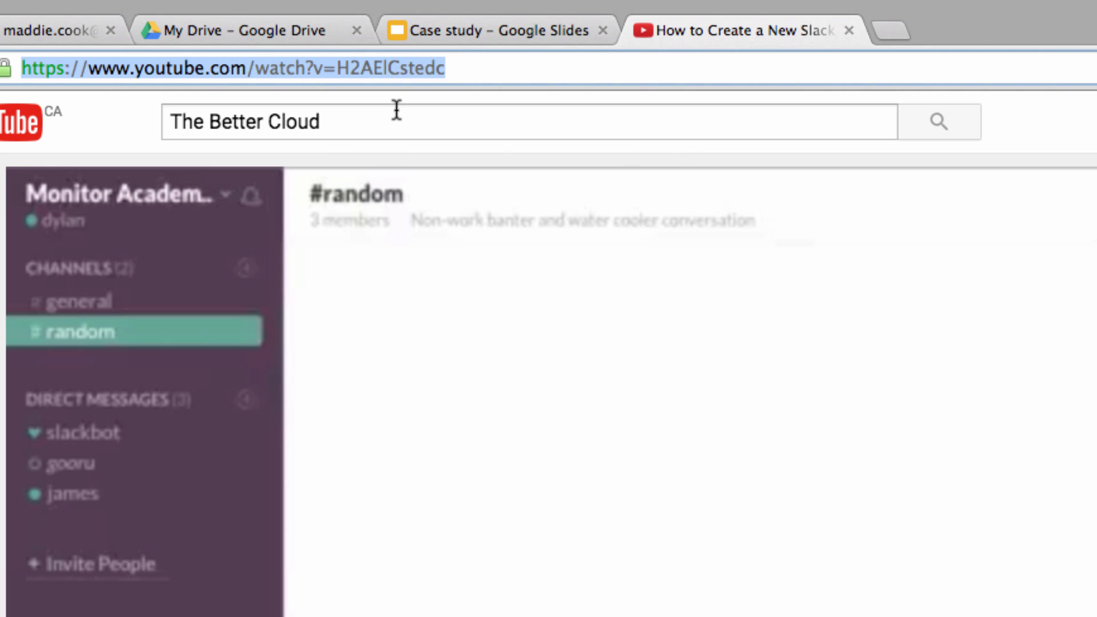
- Start inserting a video on the Solution slide of the Case study deck
click(284, 12)
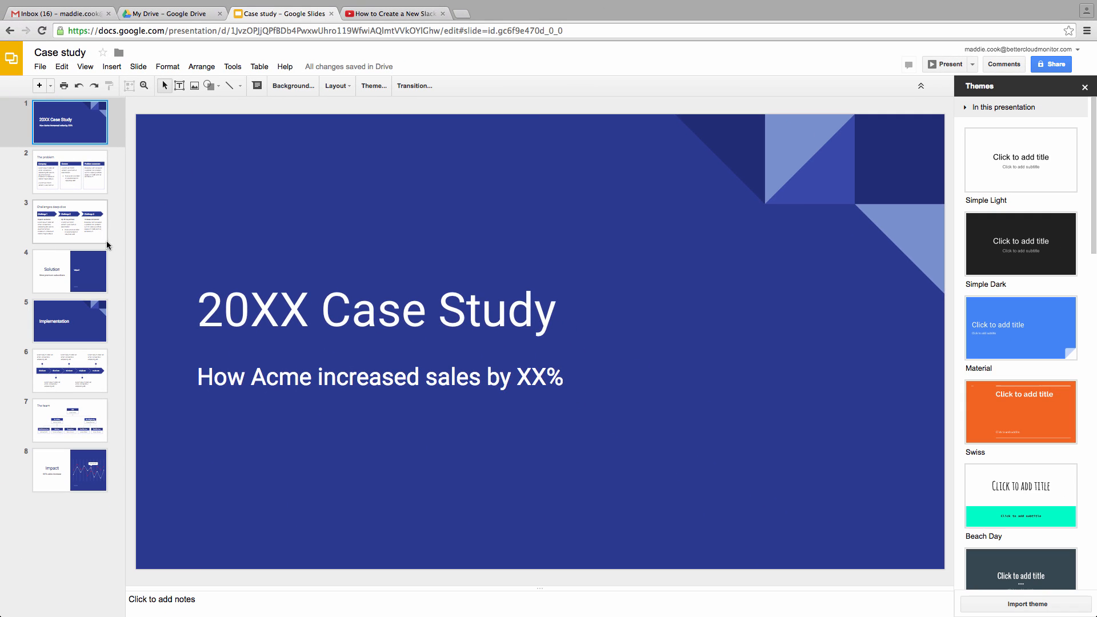
click(69, 271)
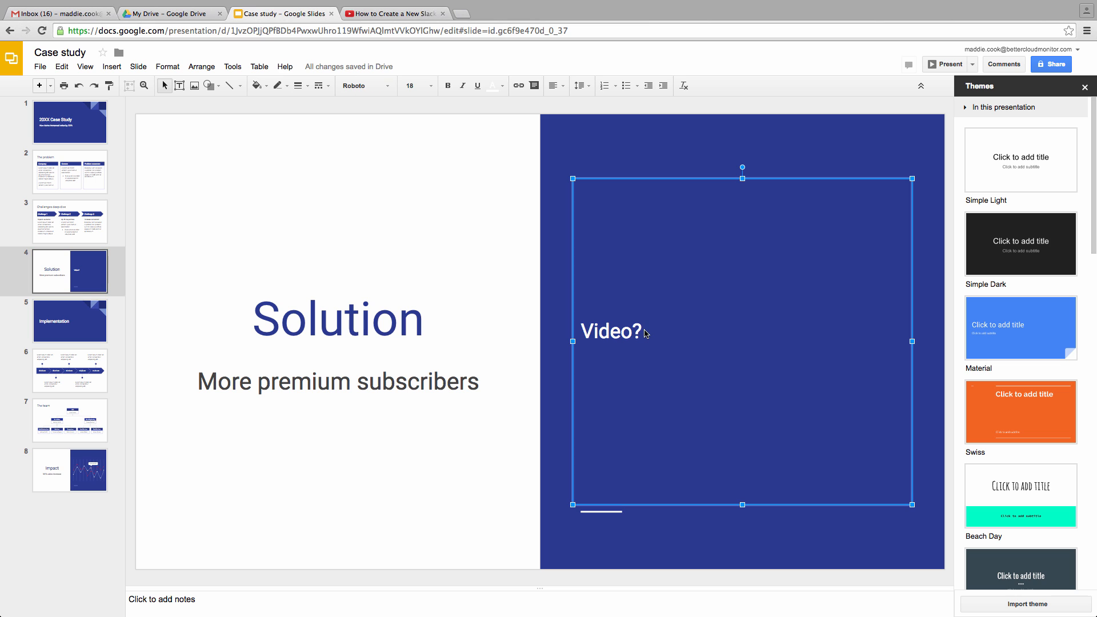
click(112, 67)
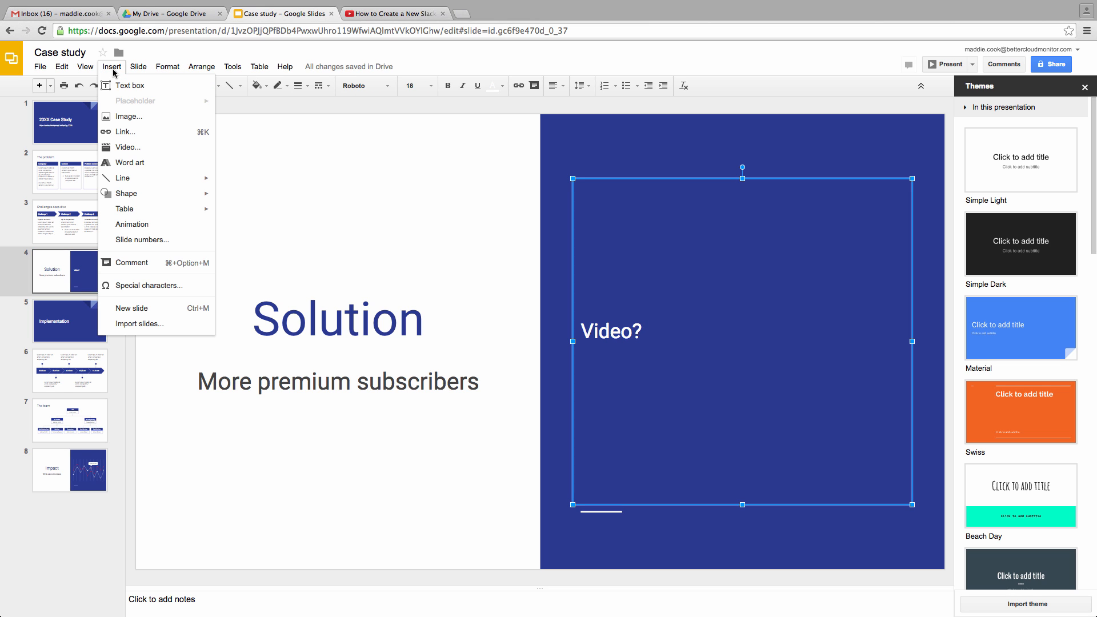
mouse_move(128, 147)
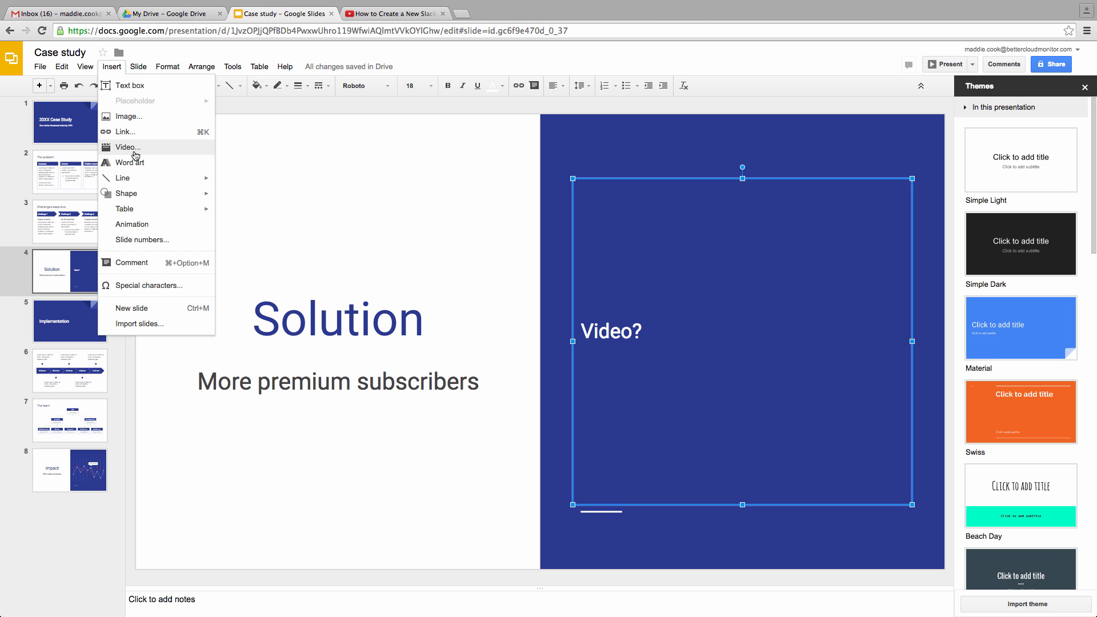
click(128, 147)
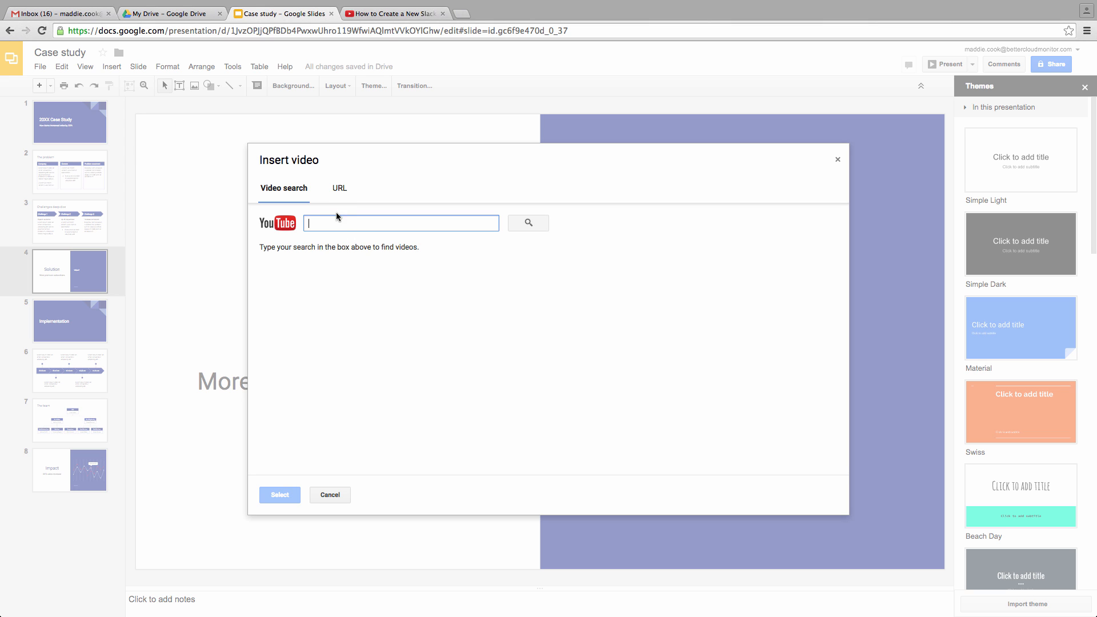
- Insert the Slack channel video by pasting its YouTube URL and confirming
click(339, 187)
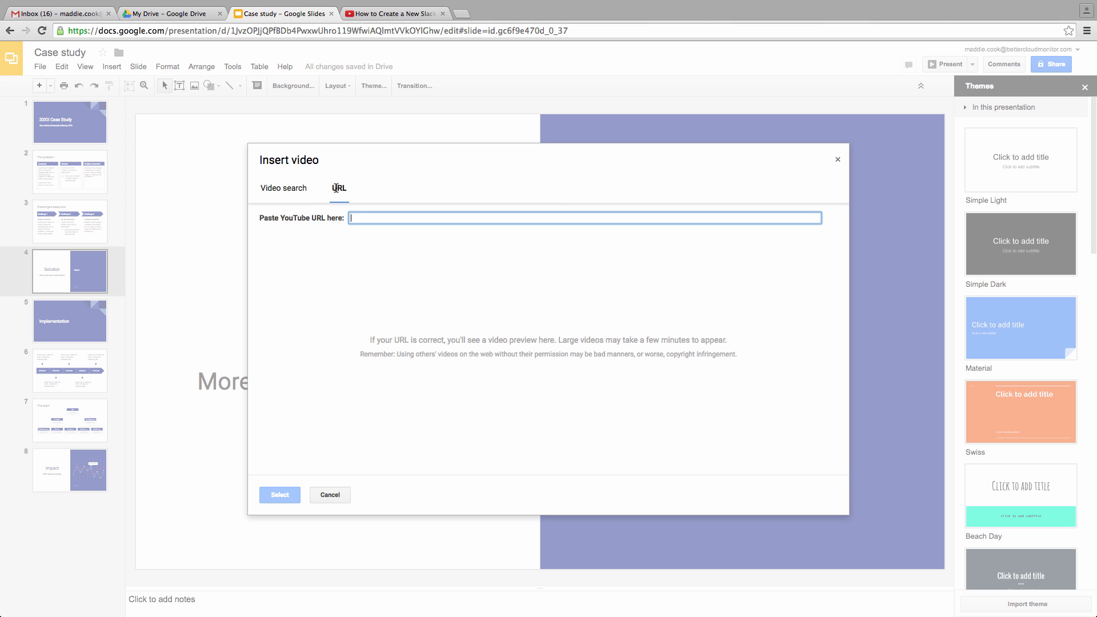
mouse_move(364, 215)
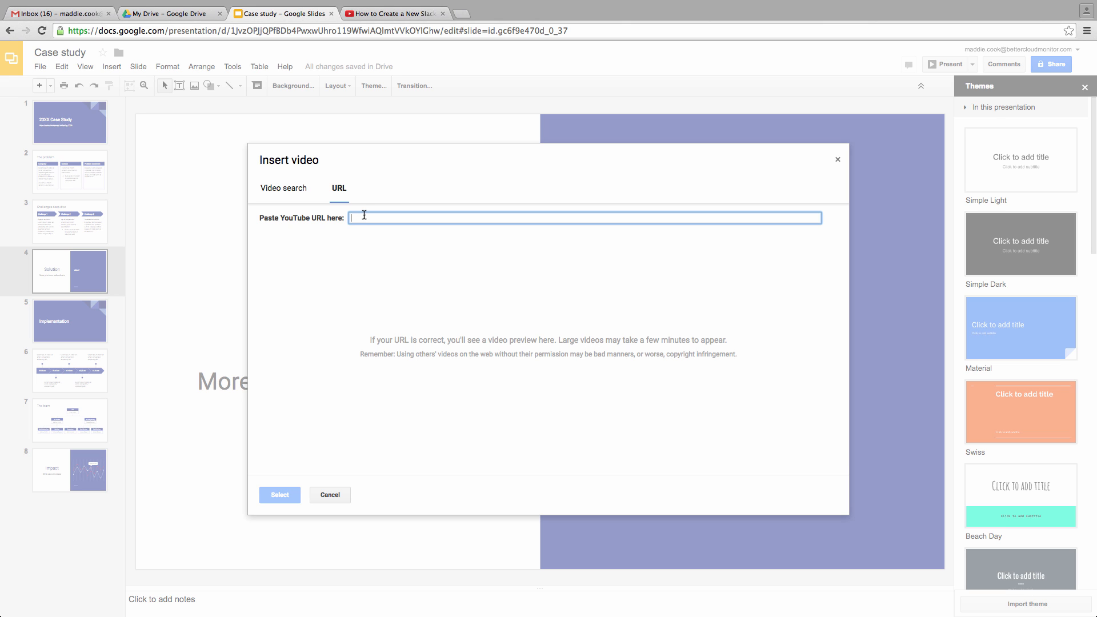
right_click(364, 218)
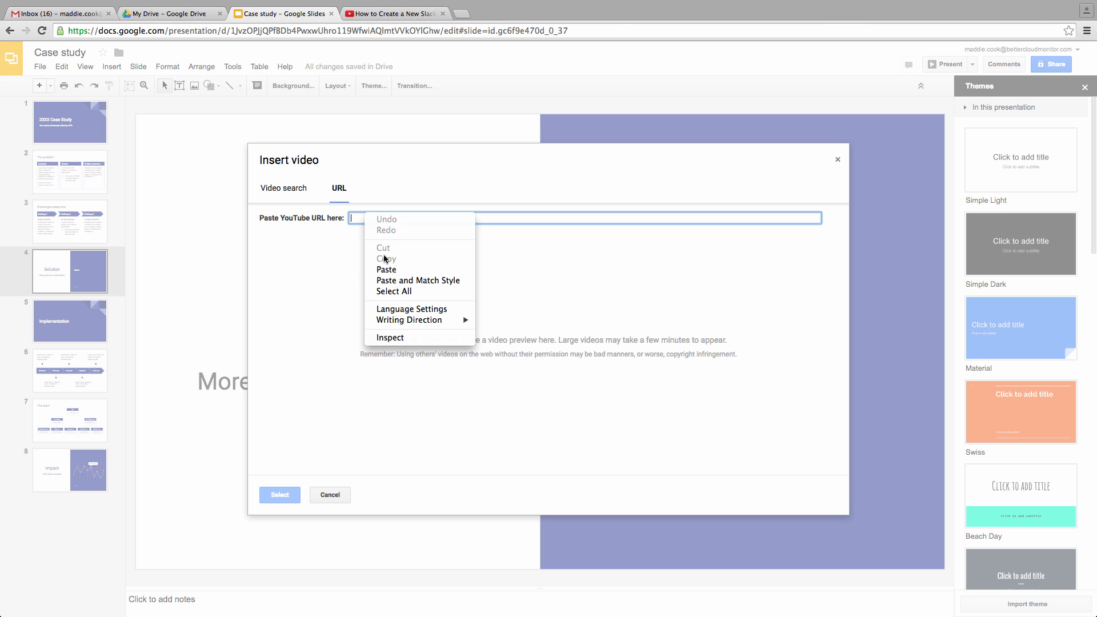
click(386, 269)
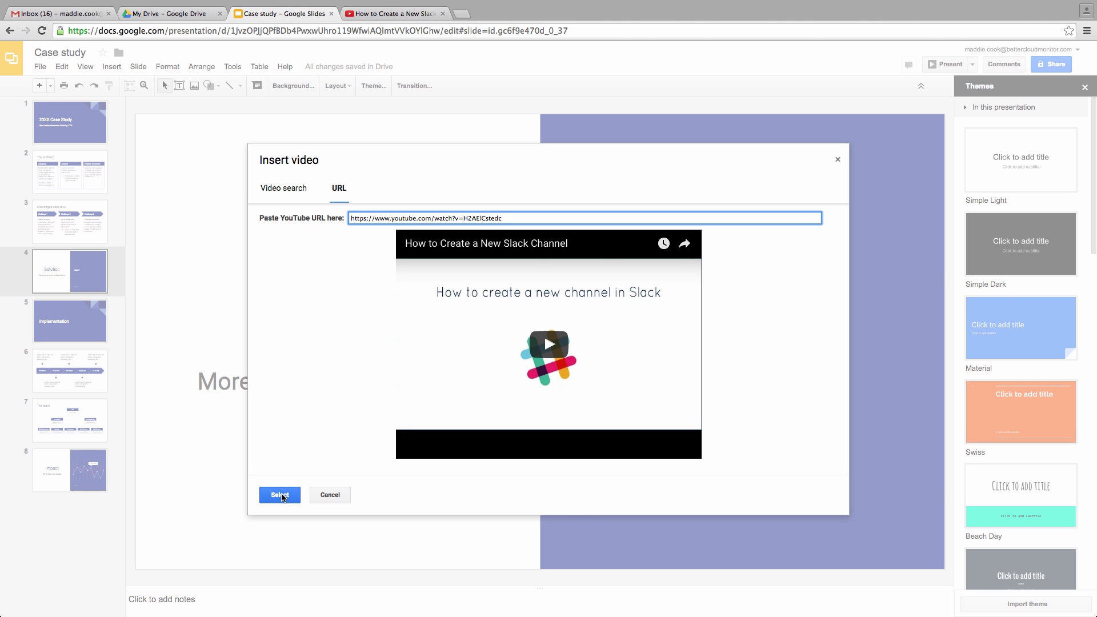
click(279, 495)
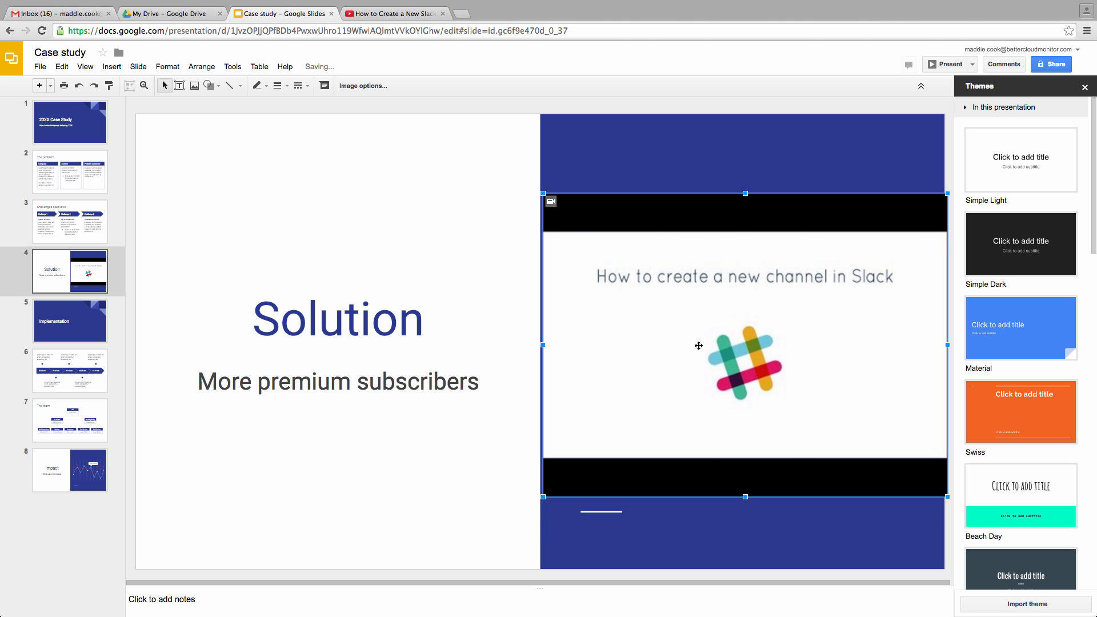
- Play the Slack video in present mode, then move to the Implementation slide and Drive
click(949, 63)
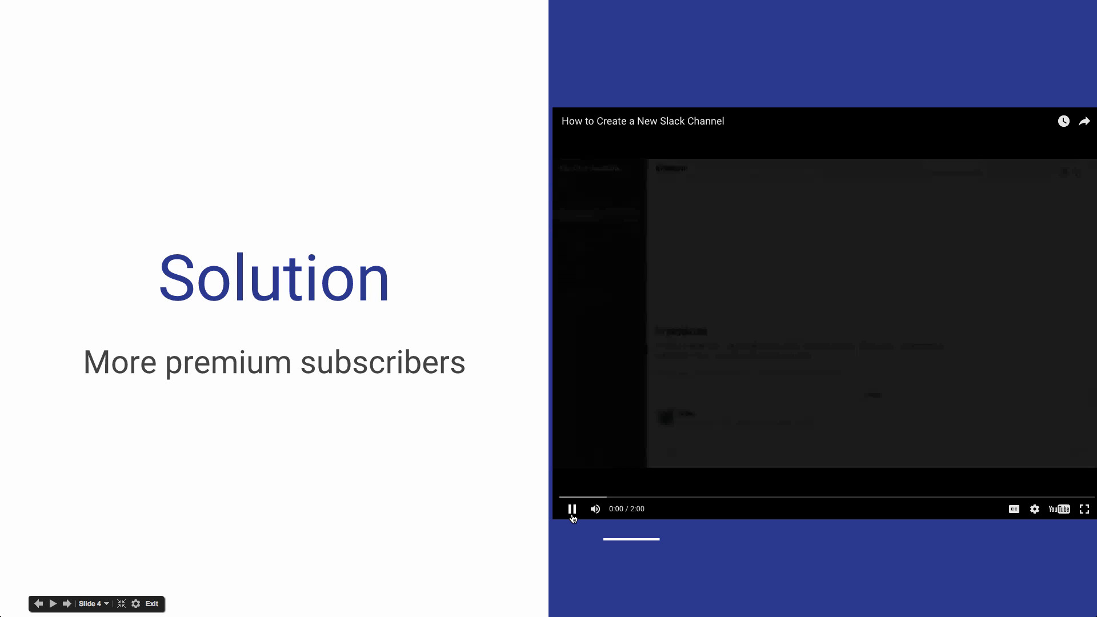
click(572, 508)
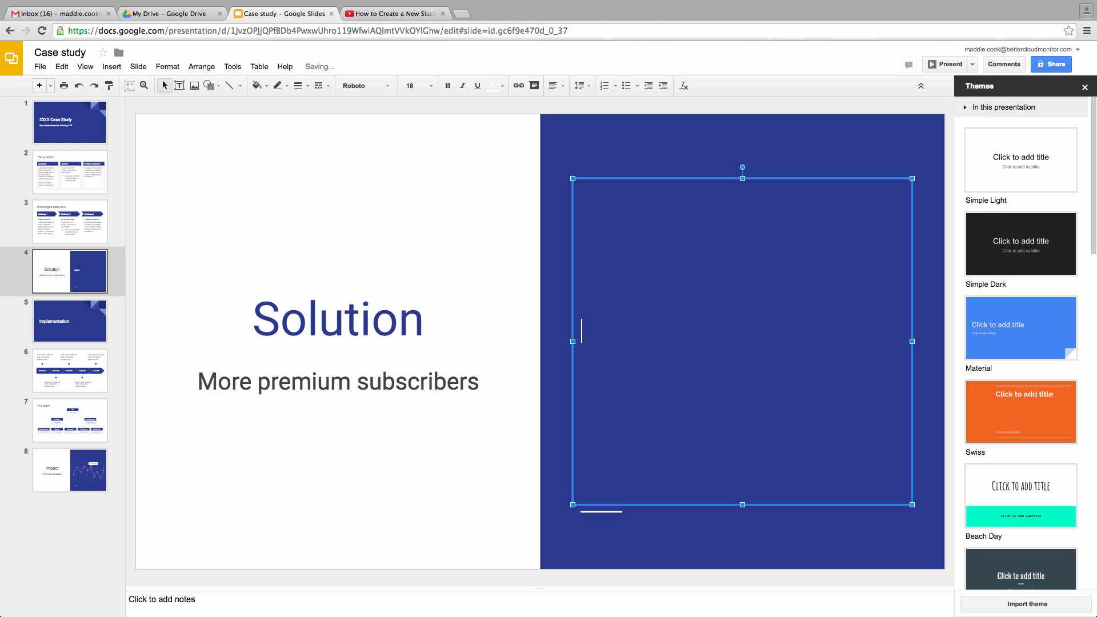
click(70, 321)
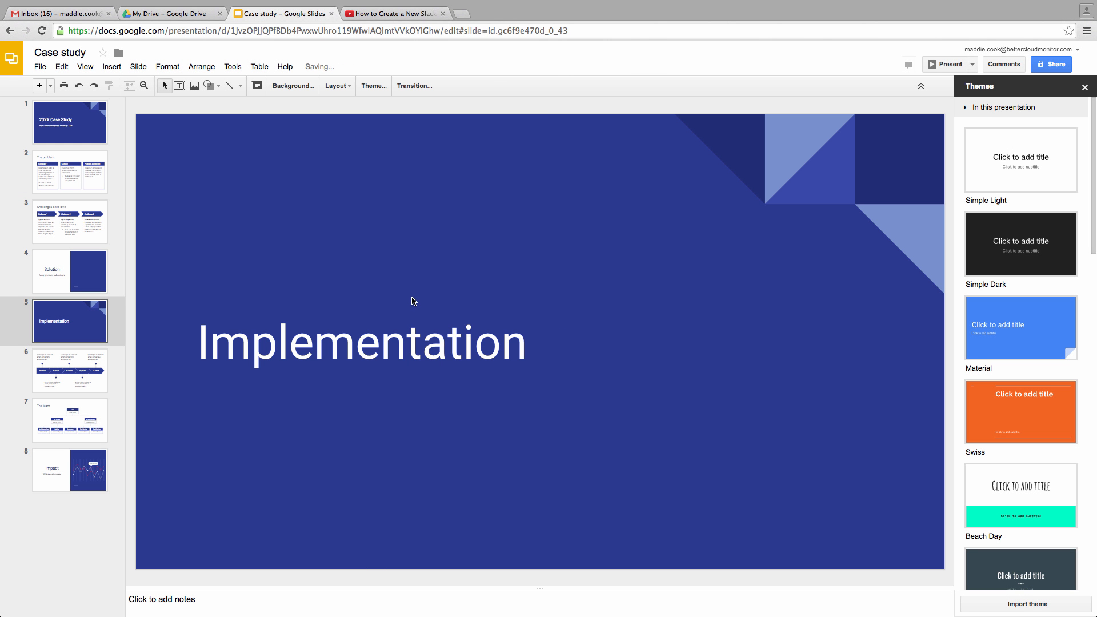
click(171, 13)
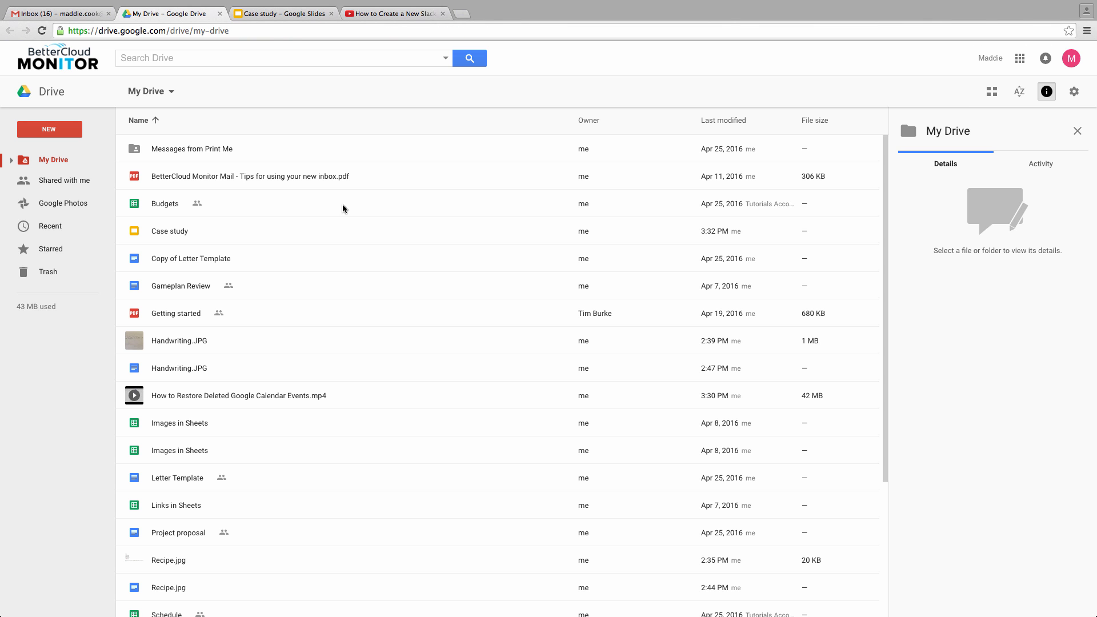
mouse_move(329, 311)
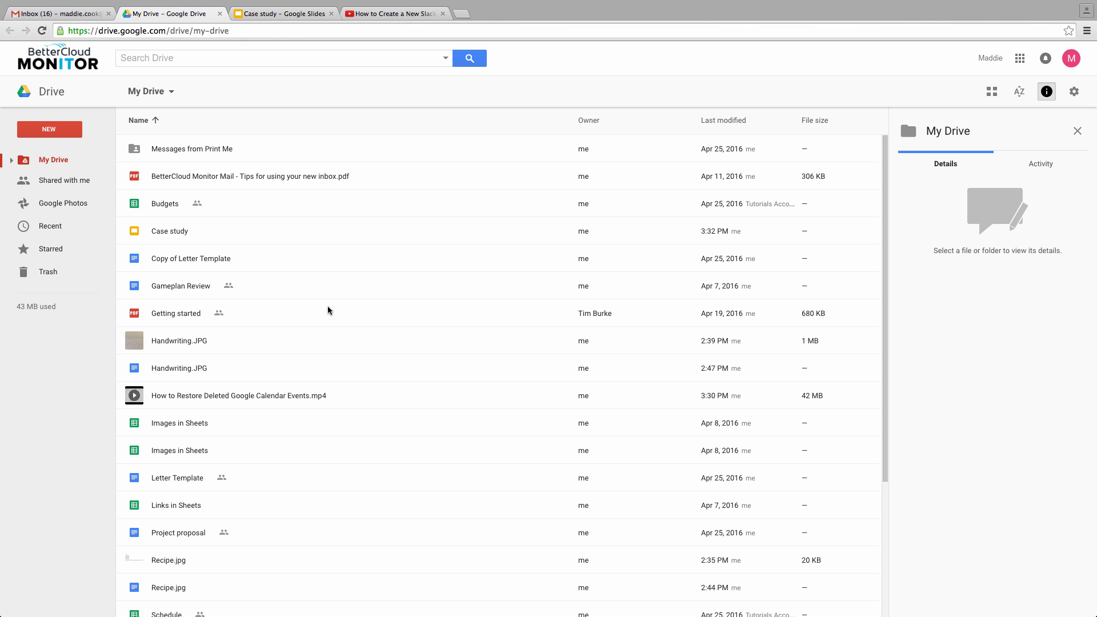
- Preview the How to Restore Deleted Google Calendar Events.mp4 file from My Drive
scroll(down, 3)
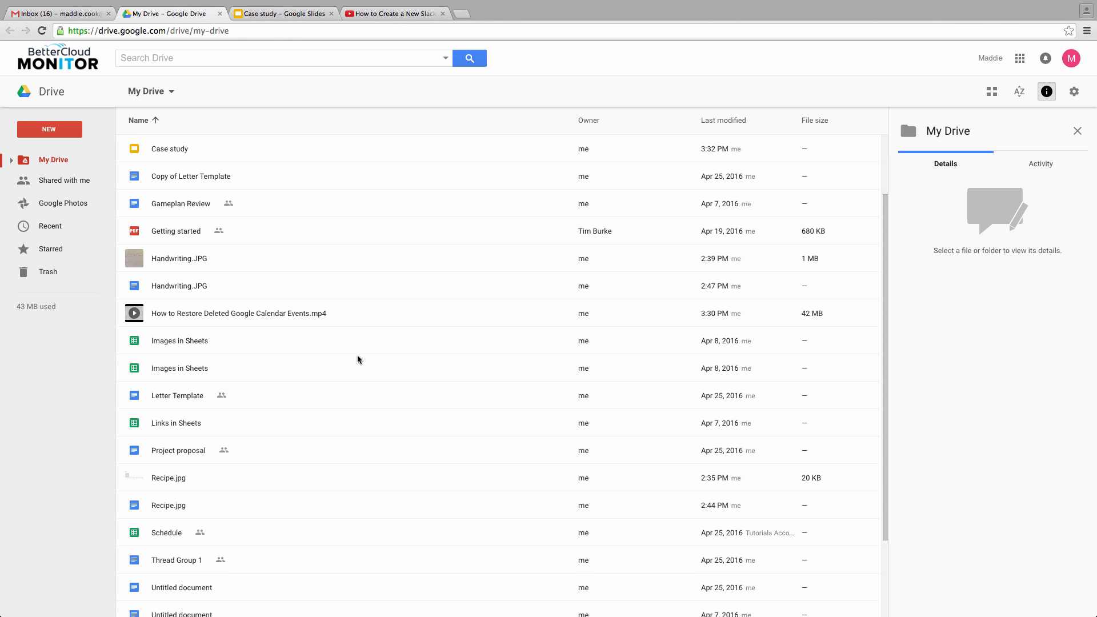
click(239, 313)
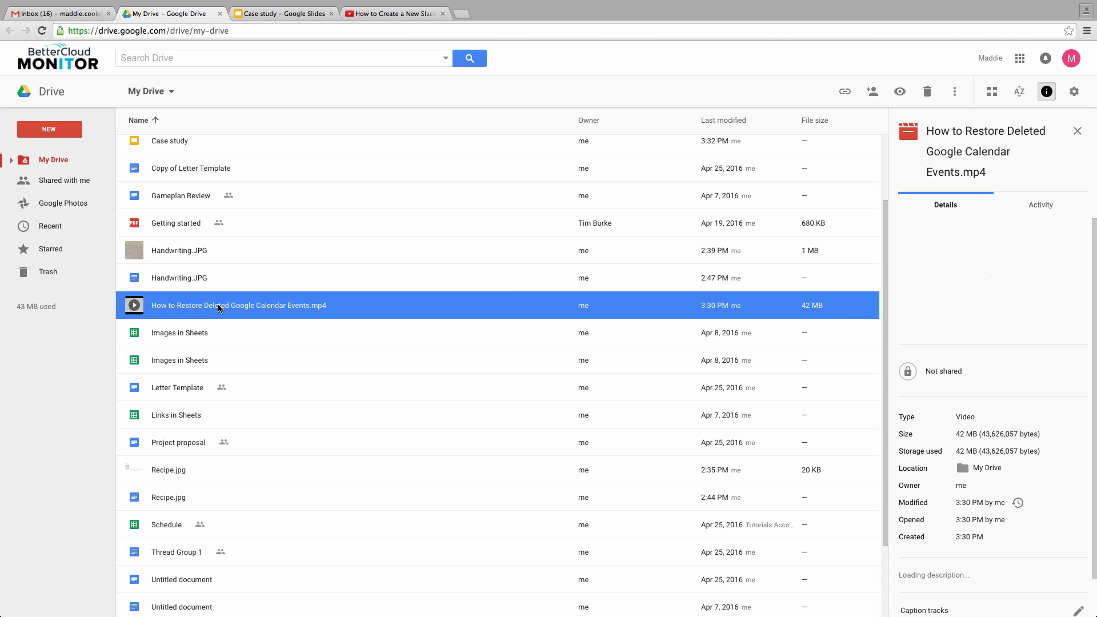
double_click(239, 305)
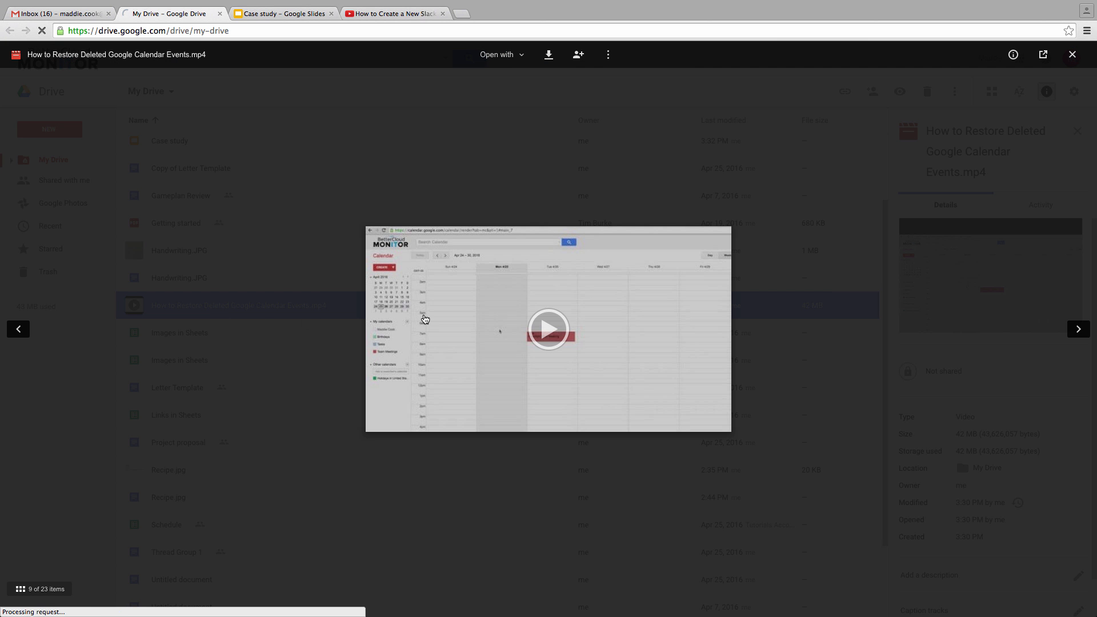
- Pause the Calendar video on its 0:00 logo frame and screenshot the player
click(549, 329)
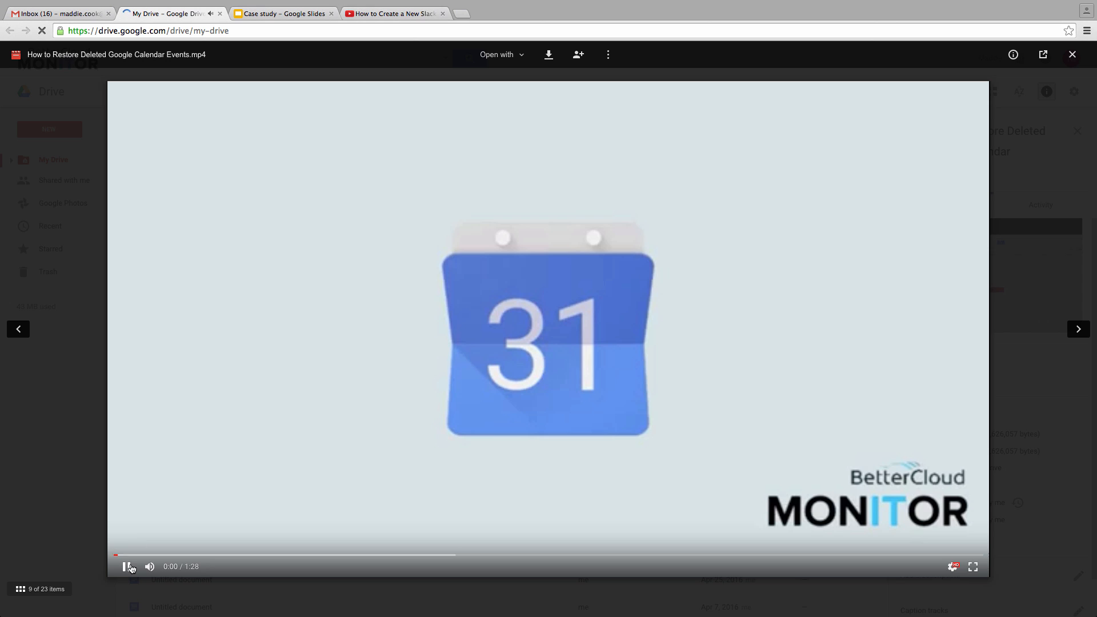
click(128, 566)
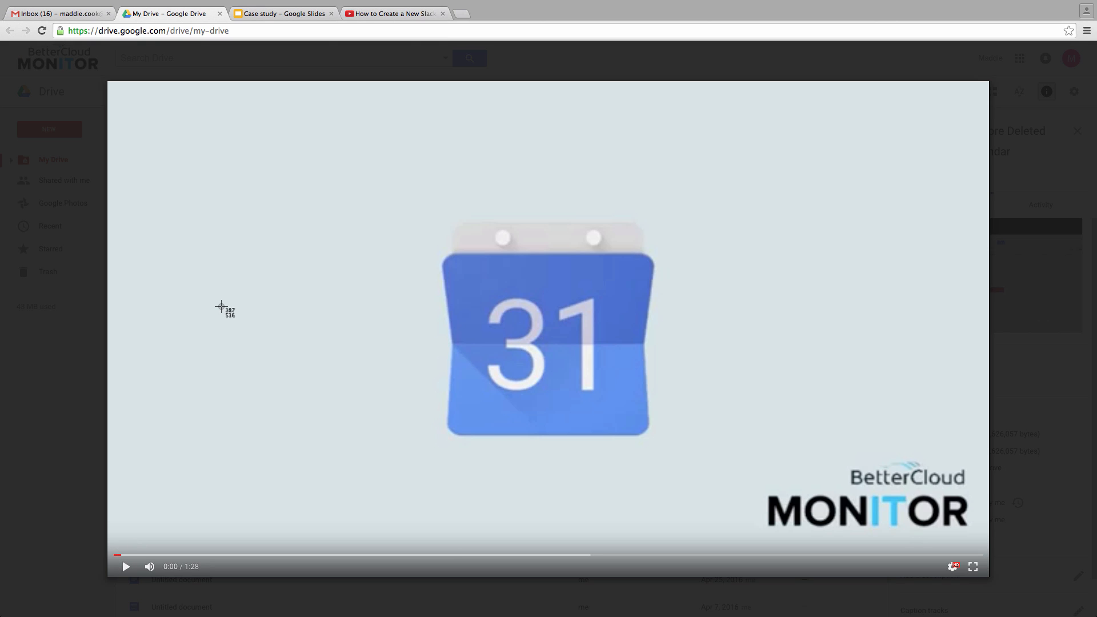
mouse_move(117, 85)
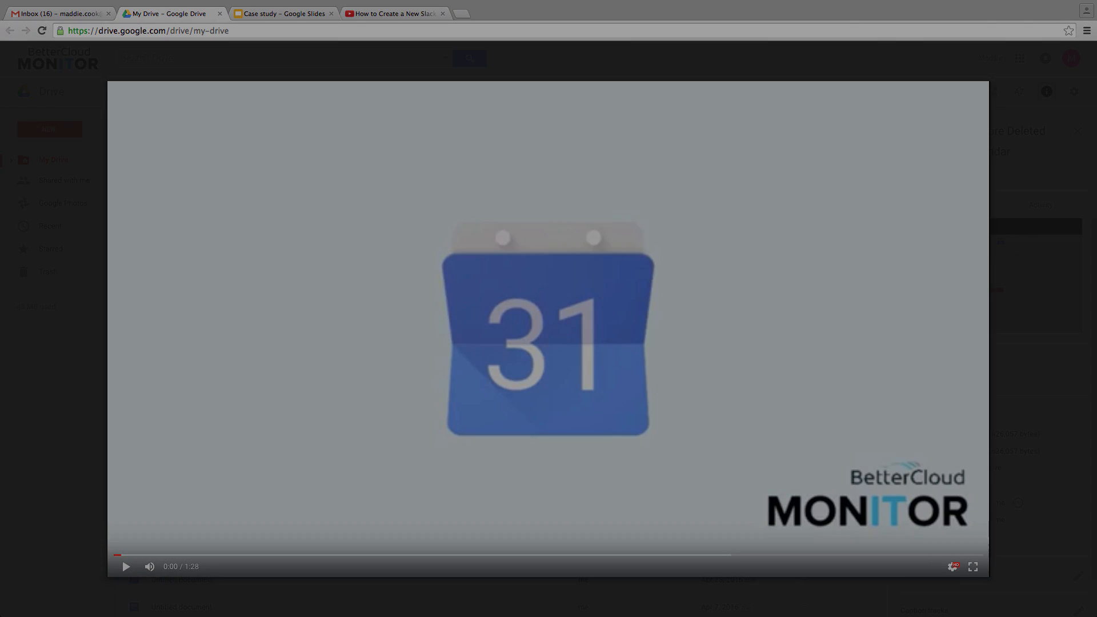
click(283, 13)
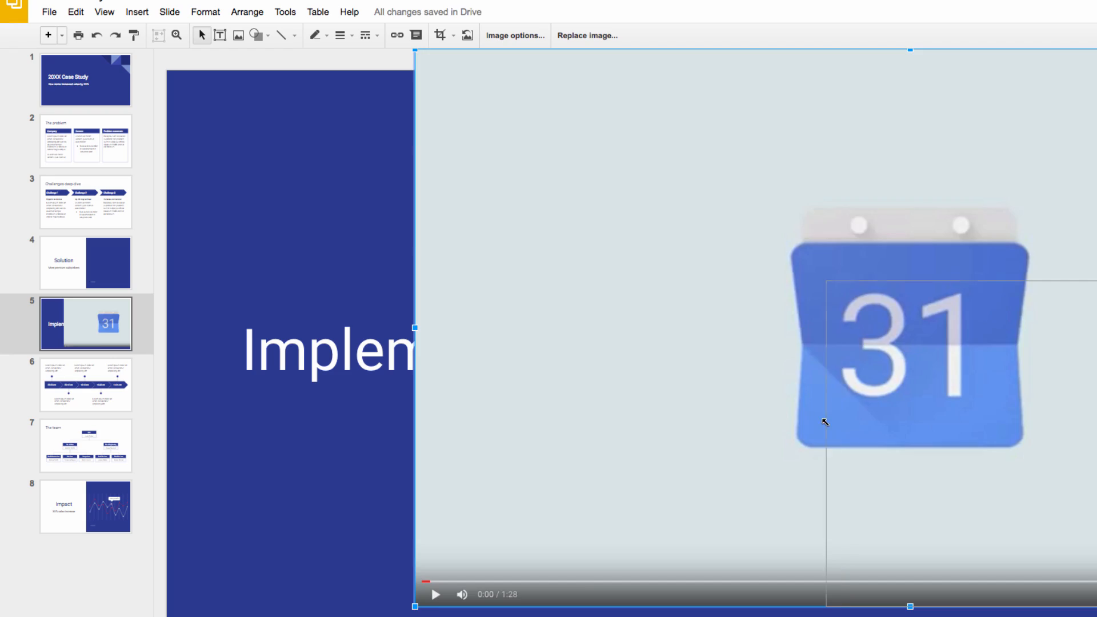
- Place the shrunken screenshot beside the Implementation title and return to Drive
click(168, 14)
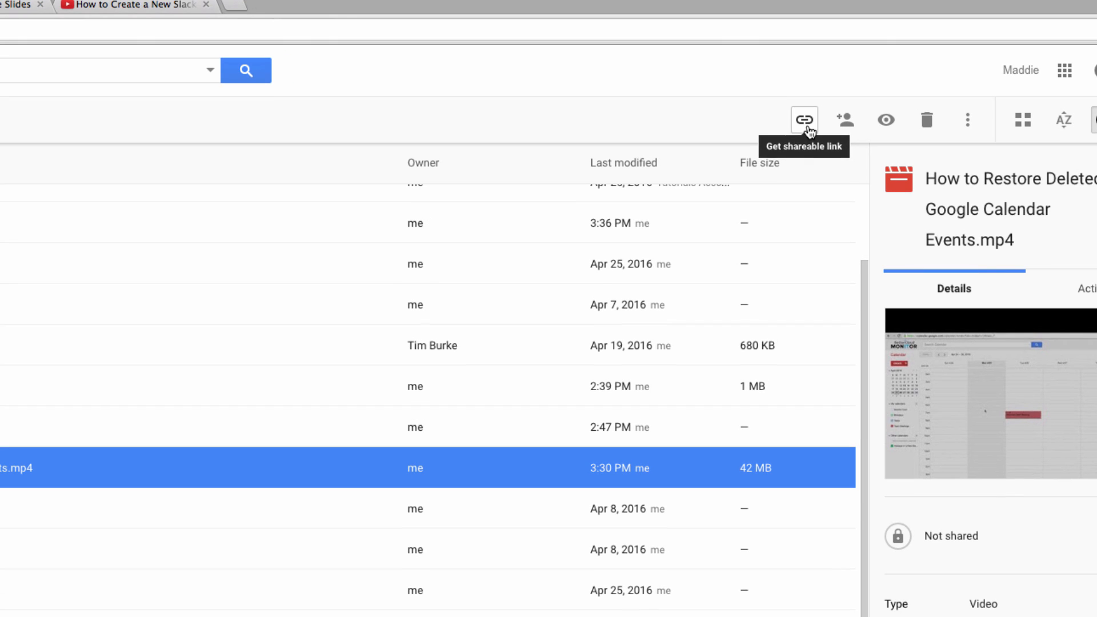
- Enable link sharing on the Calendar video for BetterCloud Monitor viewers and copy the link
click(803, 119)
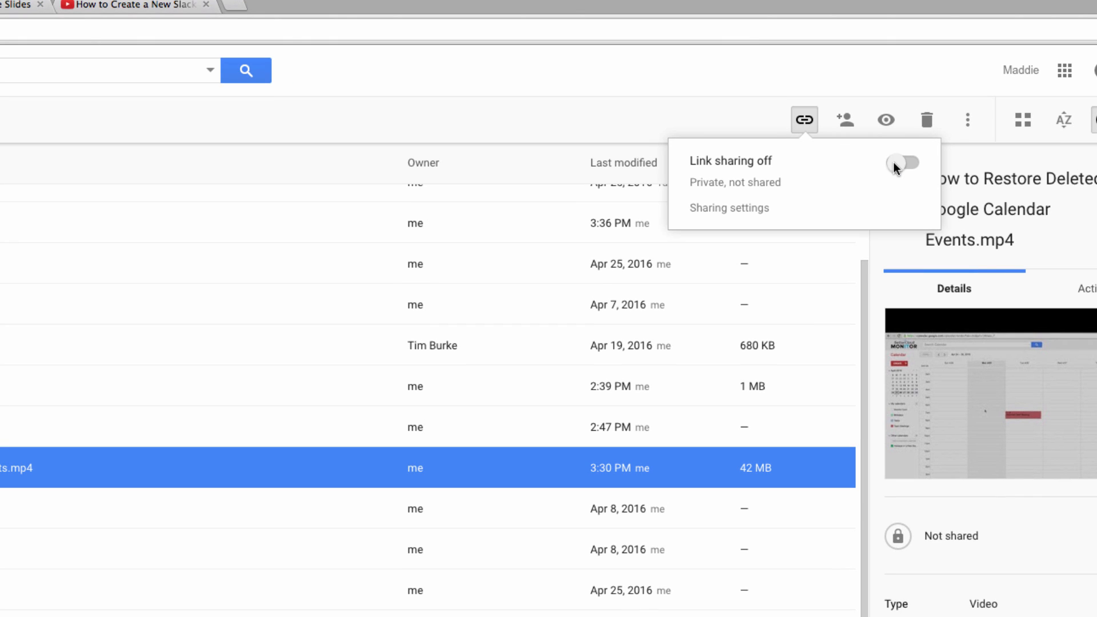
click(903, 163)
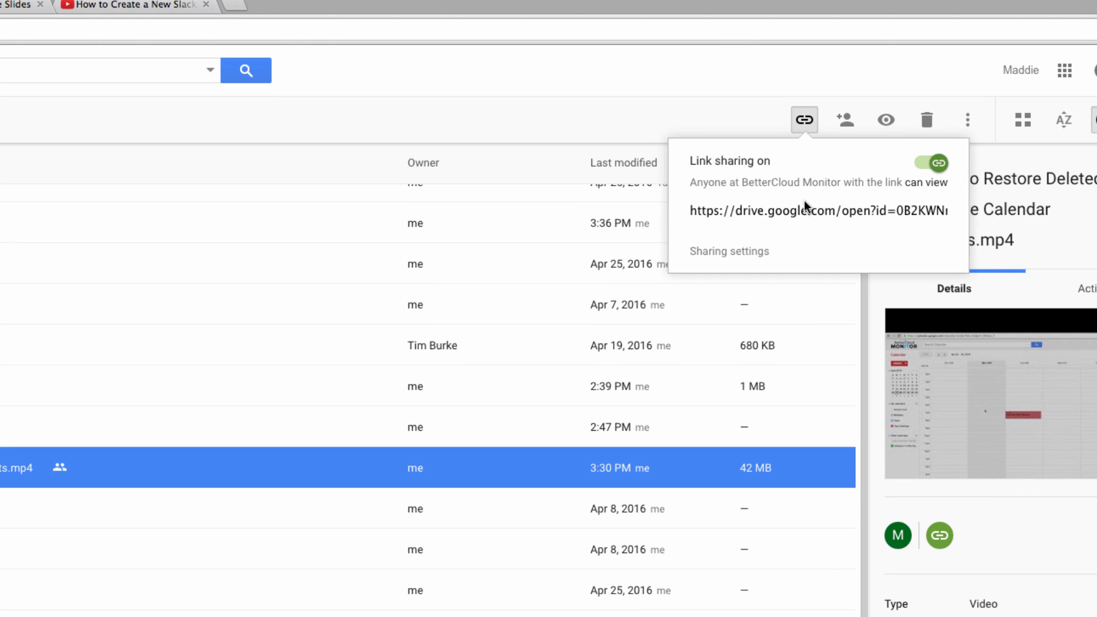
click(817, 209)
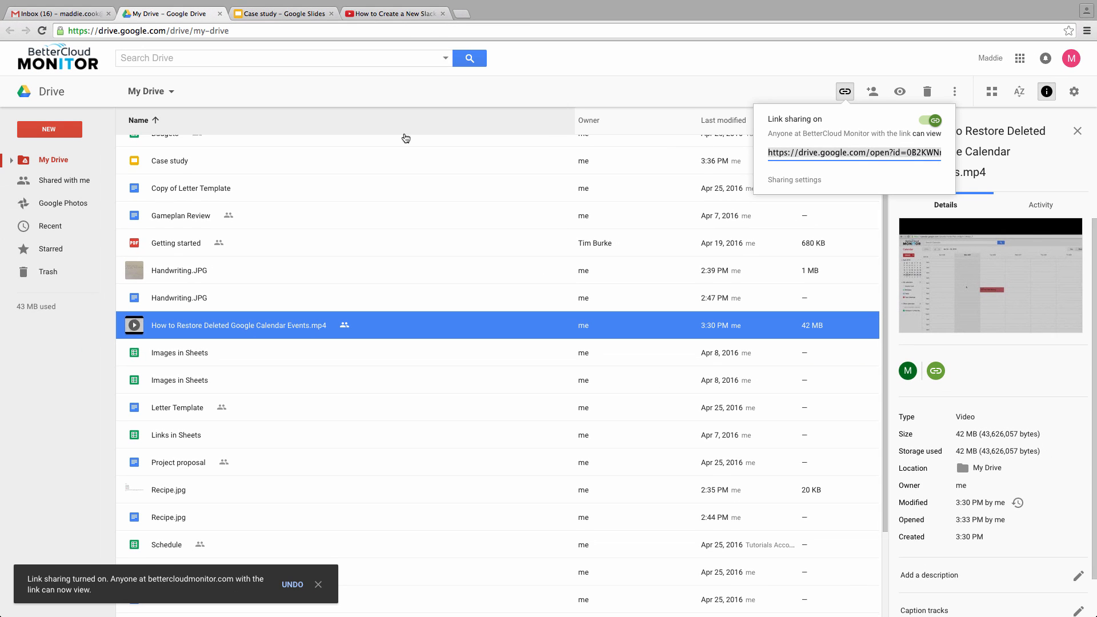
- Hyperlink the Implementation slide screenshot to the shared Drive video URL
click(283, 13)
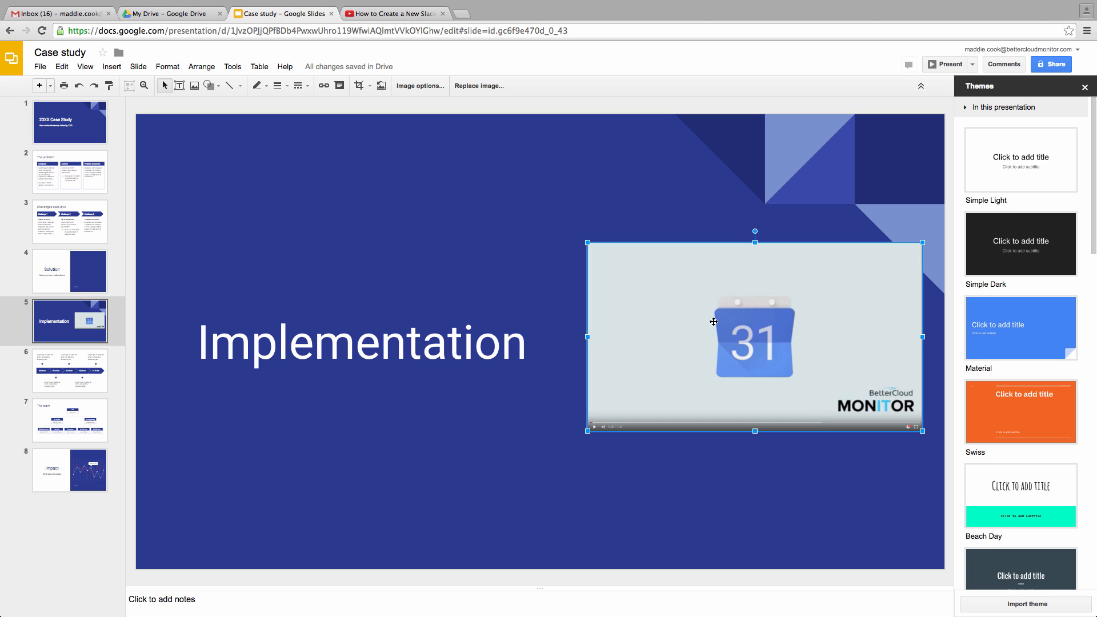
mouse_move(713, 324)
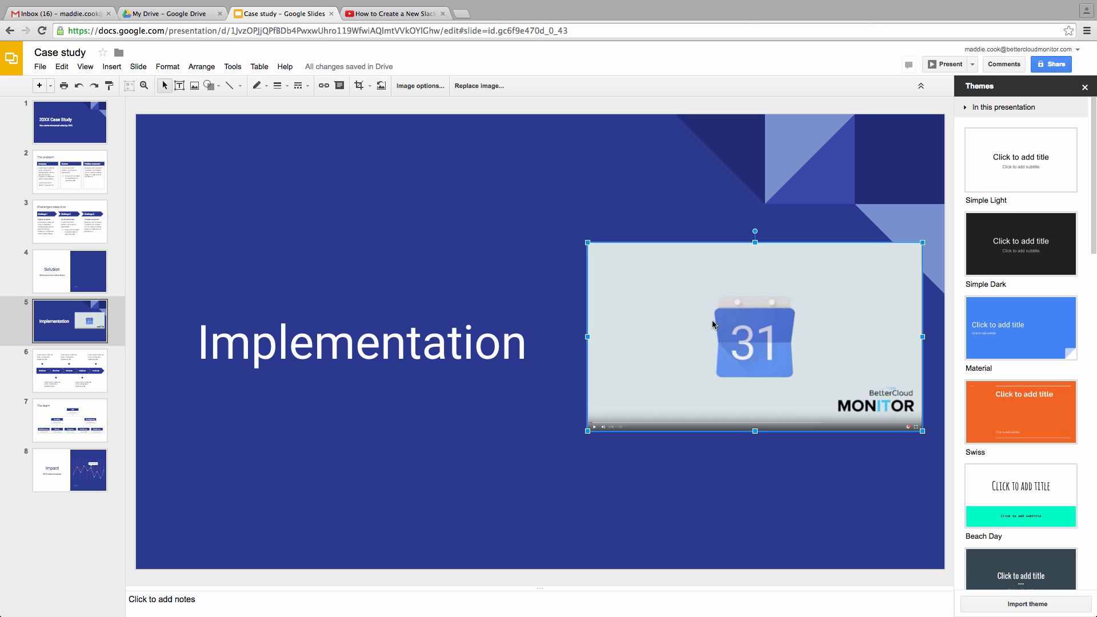
click(324, 86)
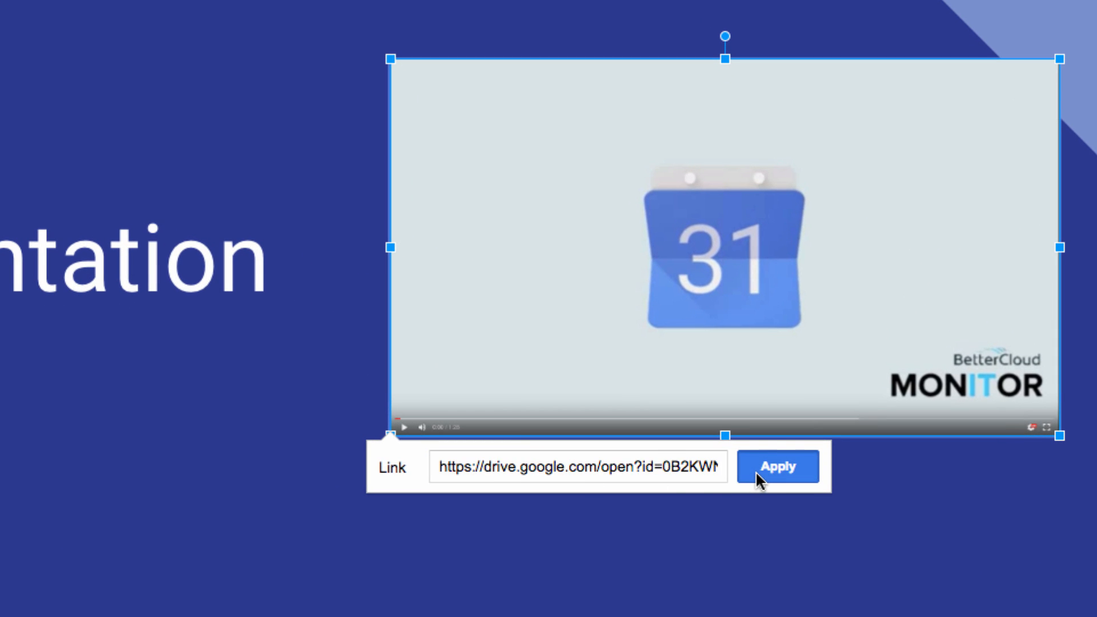
click(777, 467)
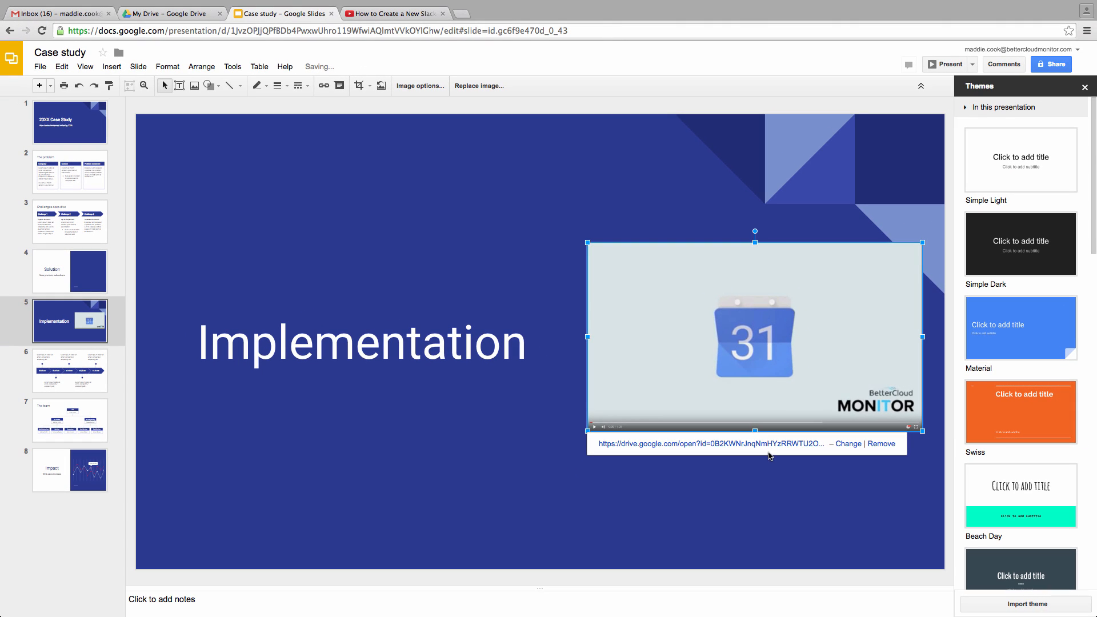
mouse_move(811, 209)
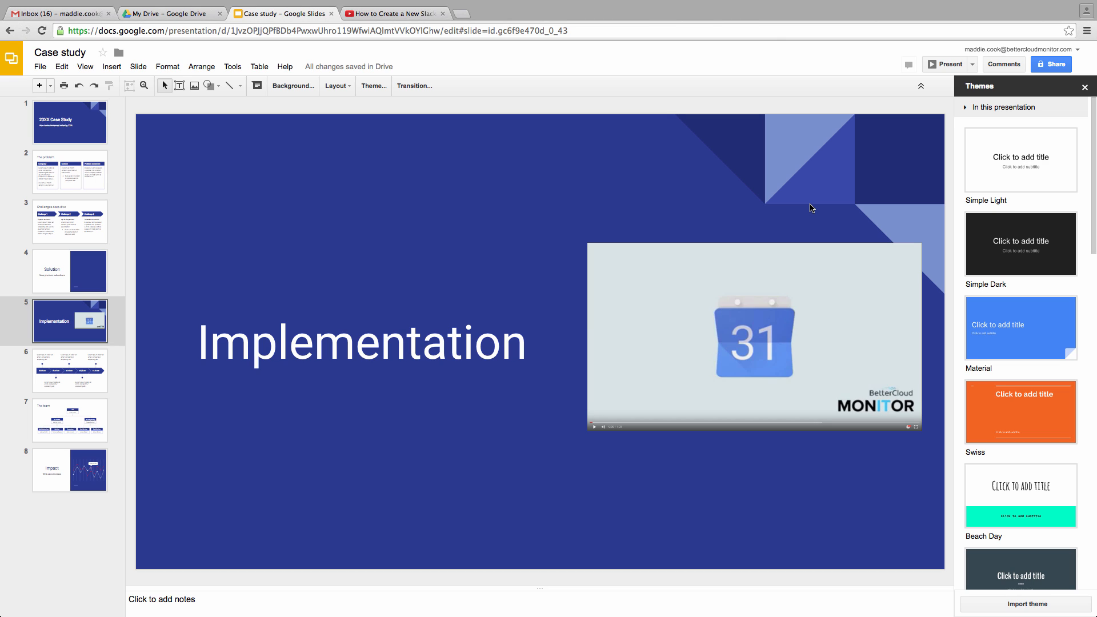
mouse_move(823, 95)
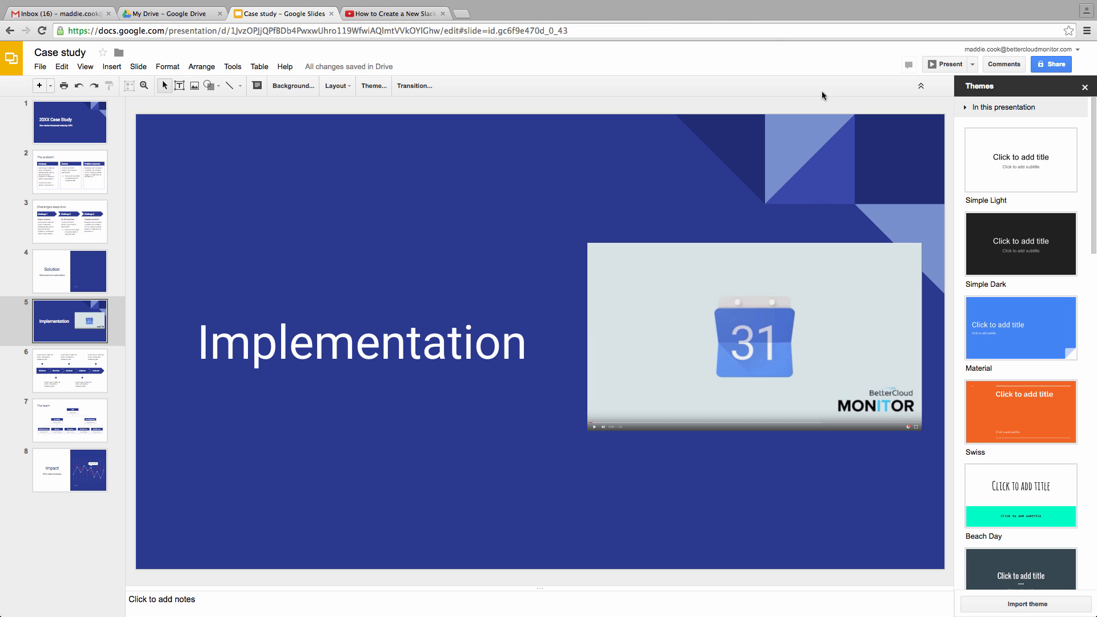
mouse_move(944, 64)
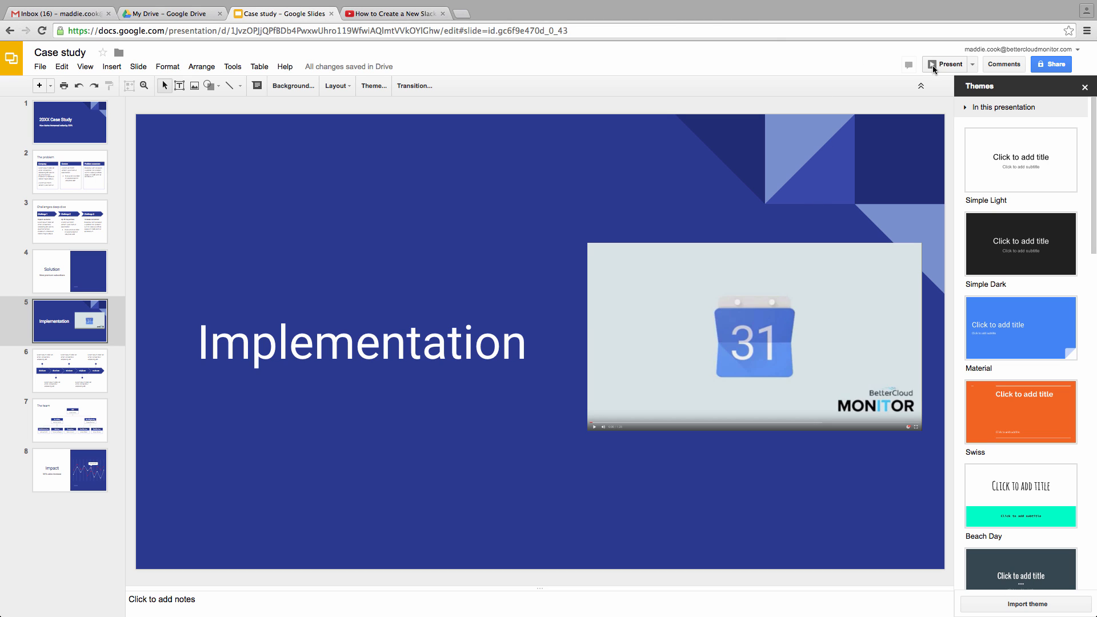
mouse_move(945, 72)
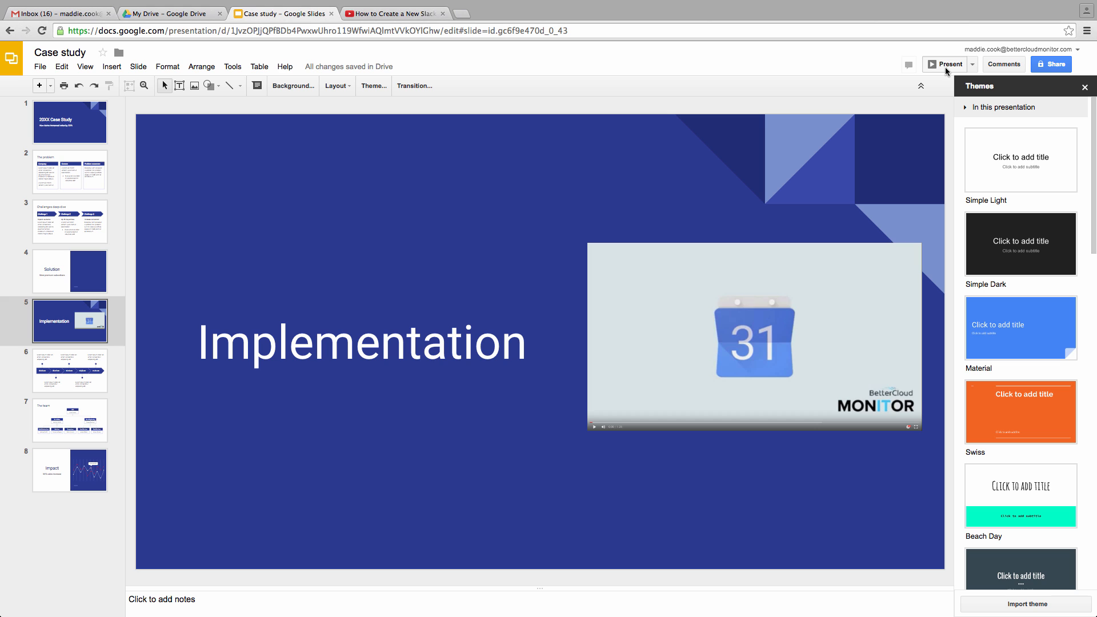
- Present the Implementation slide and open the Calendar video from its linked screenshot
click(946, 63)
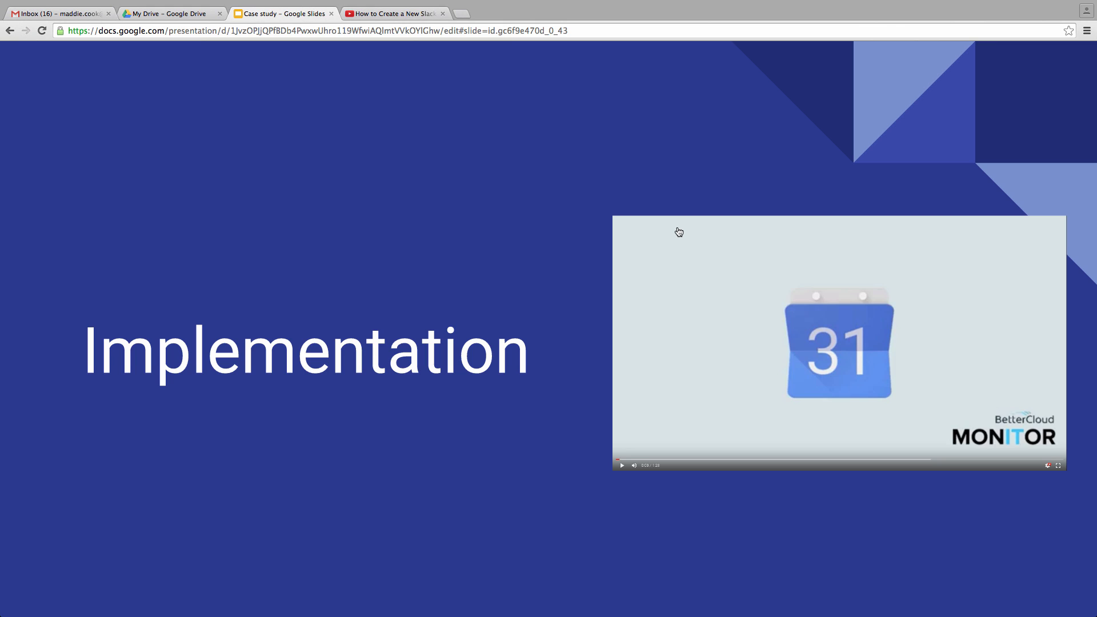
click(837, 342)
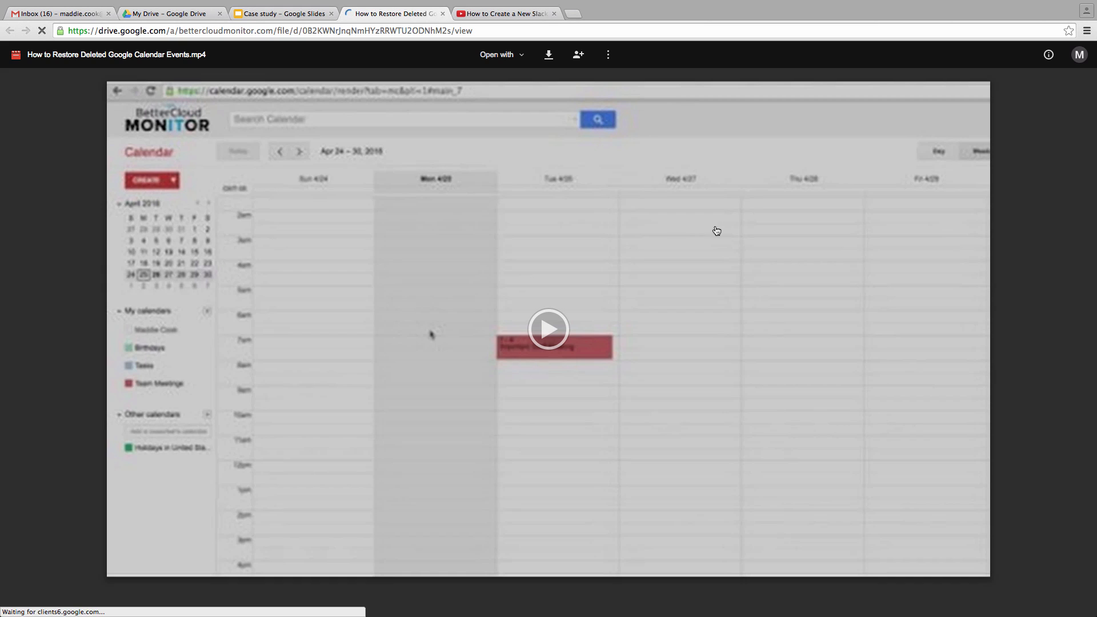
mouse_move(554, 337)
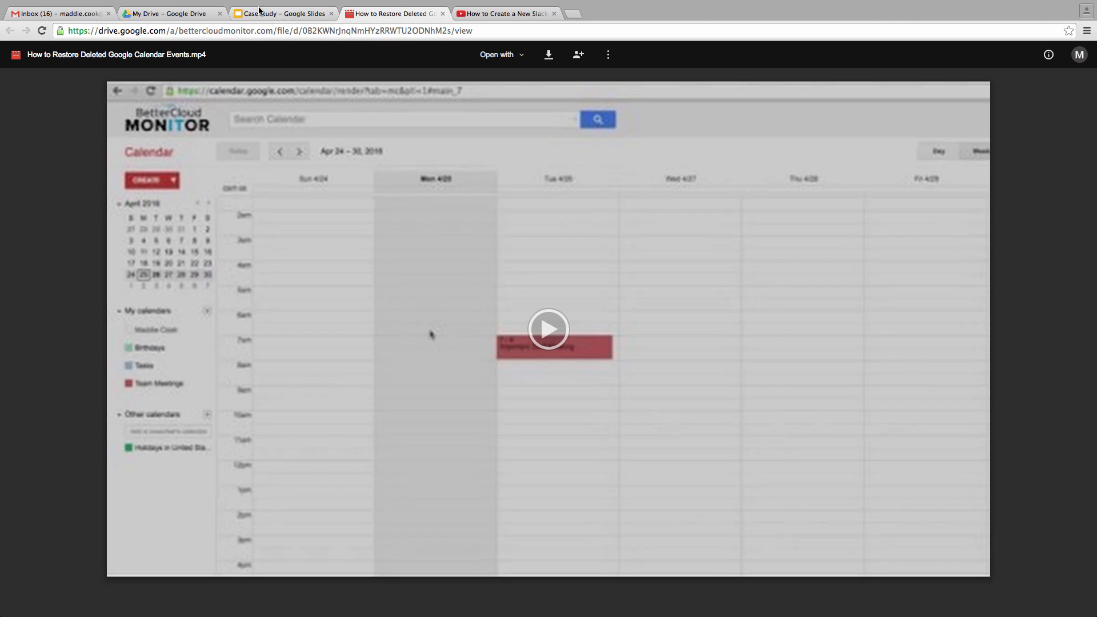
- Return to the Case study presentation tab after viewing the Drive video
click(280, 13)
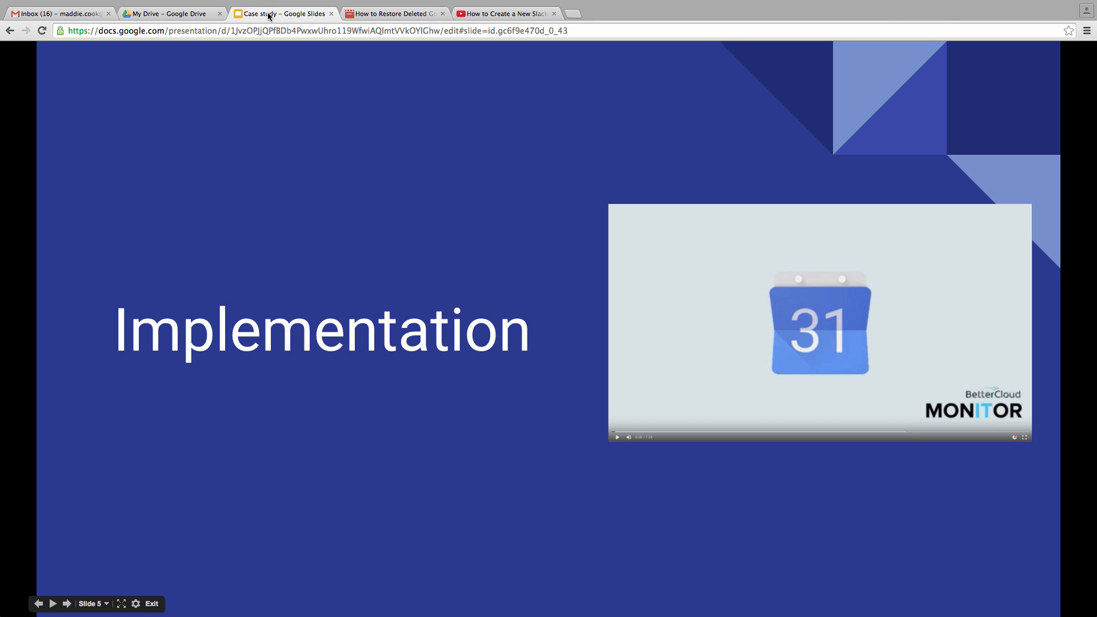
mouse_move(369, 159)
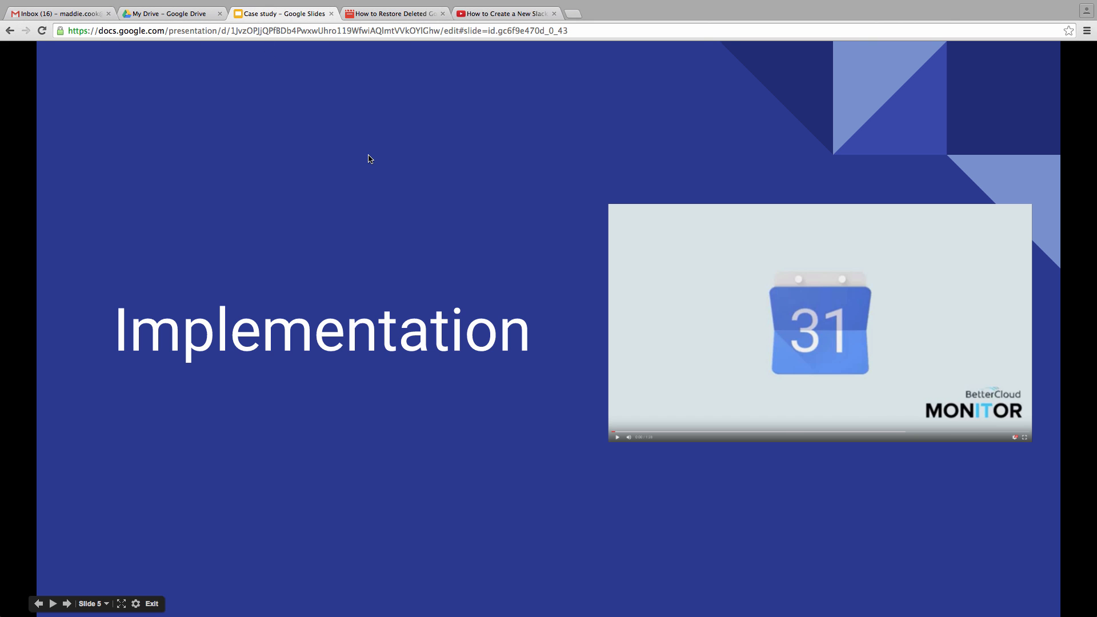
- Exit the slideshow and select the 20XX Case Study title slide in the editor
click(151, 603)
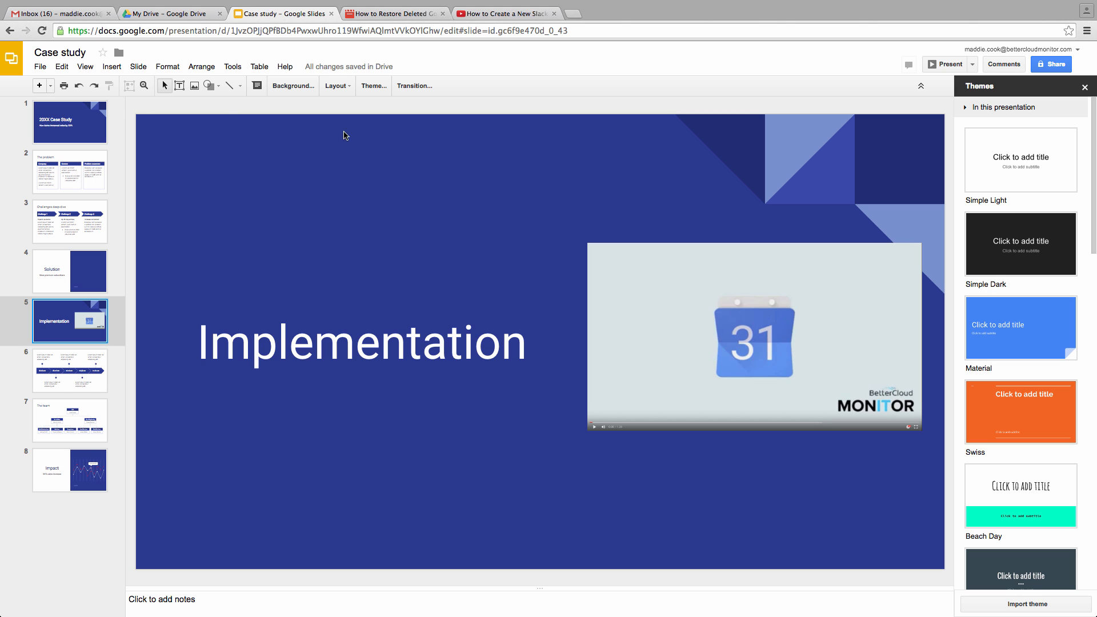
click(69, 122)
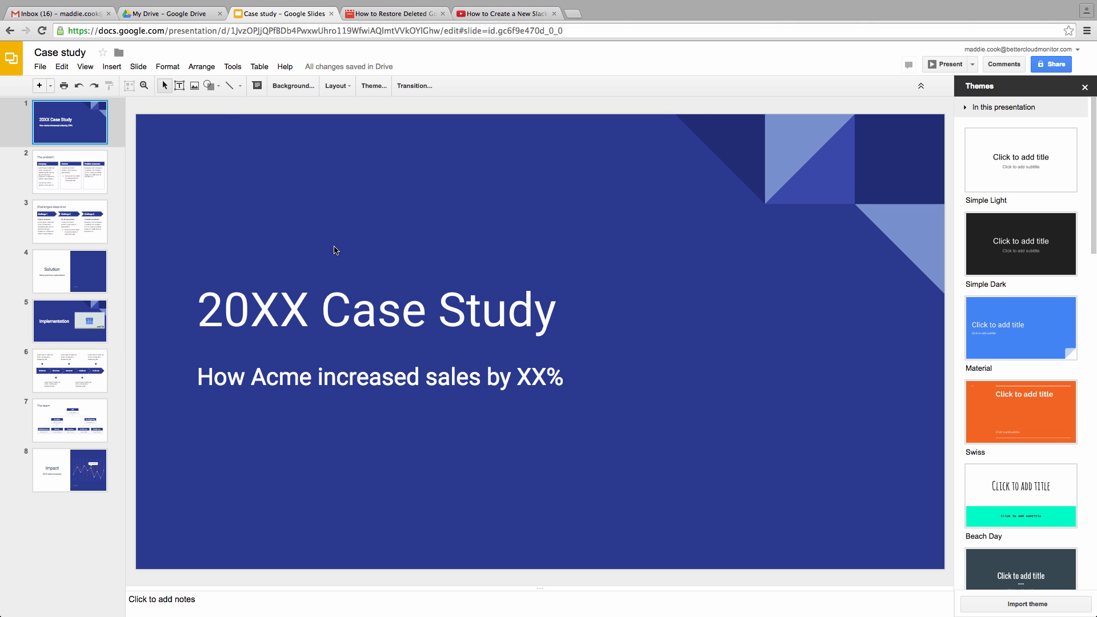